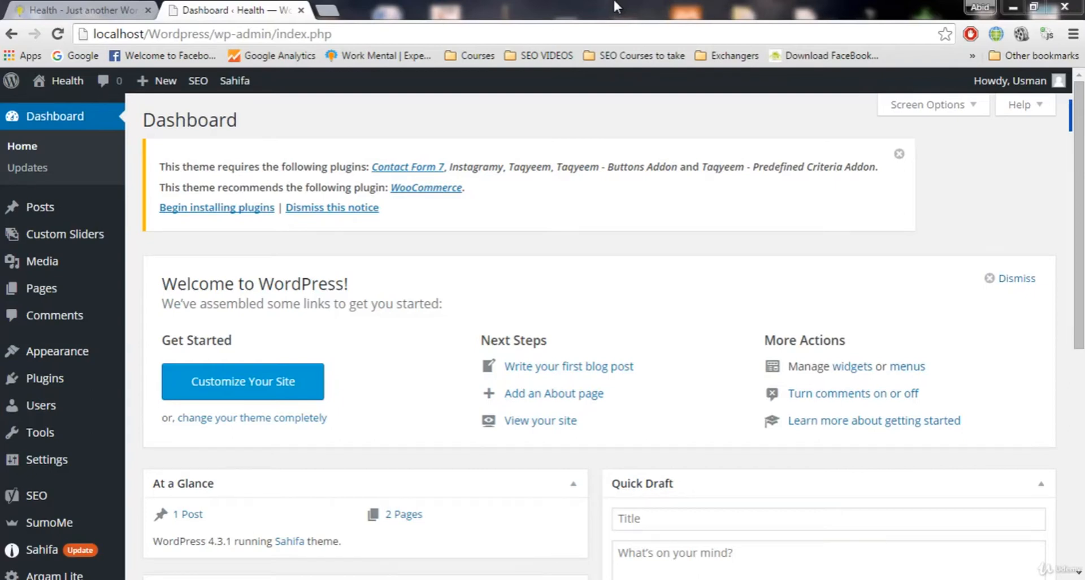
mouse_move(578, 136)
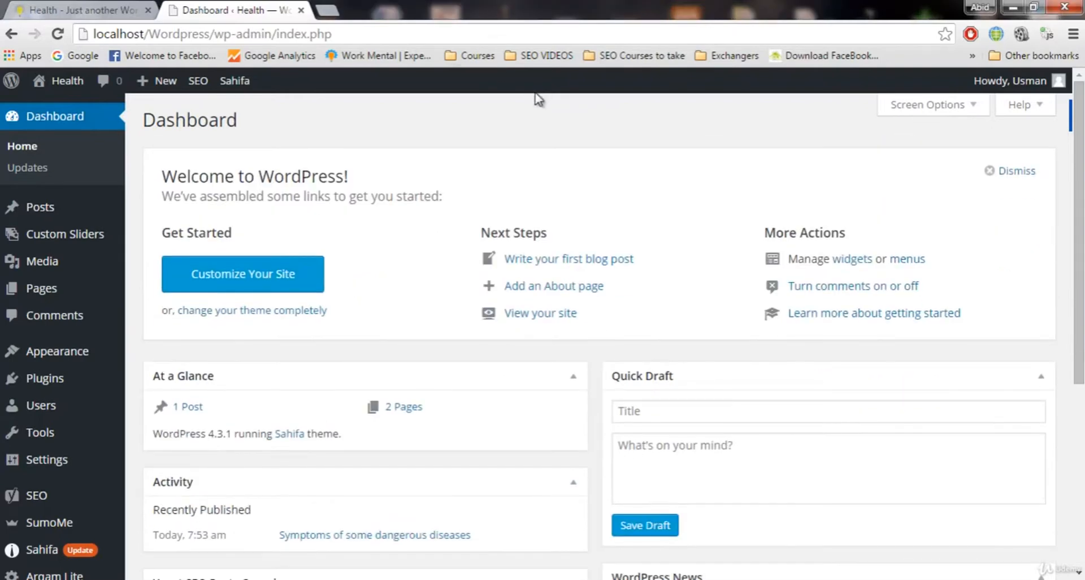
Check the post's full web address, then open Settings > Permalinks from the dashboard.
scroll("down", 3)
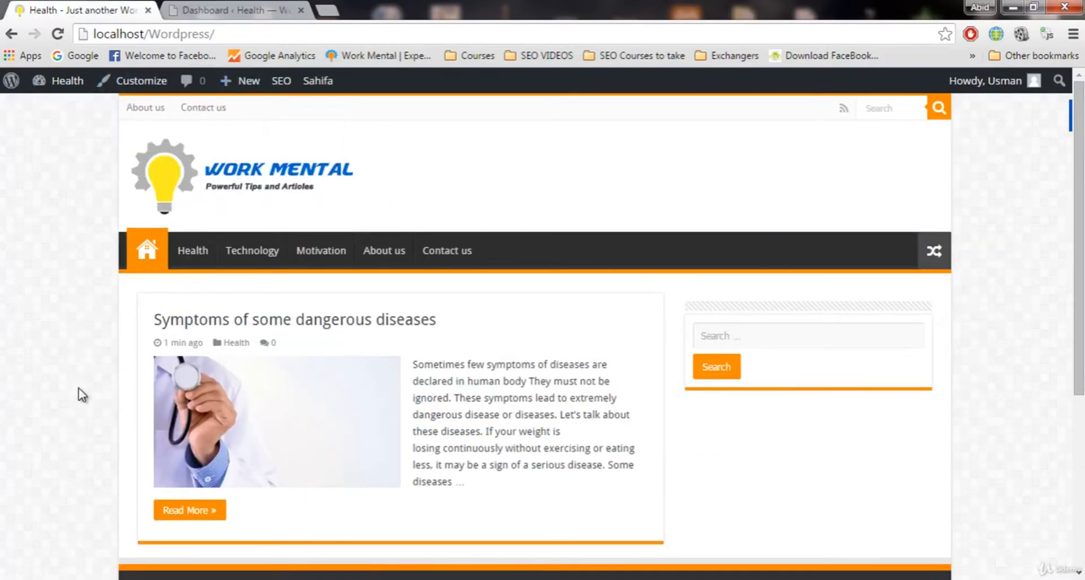
mouse_move(220, 418)
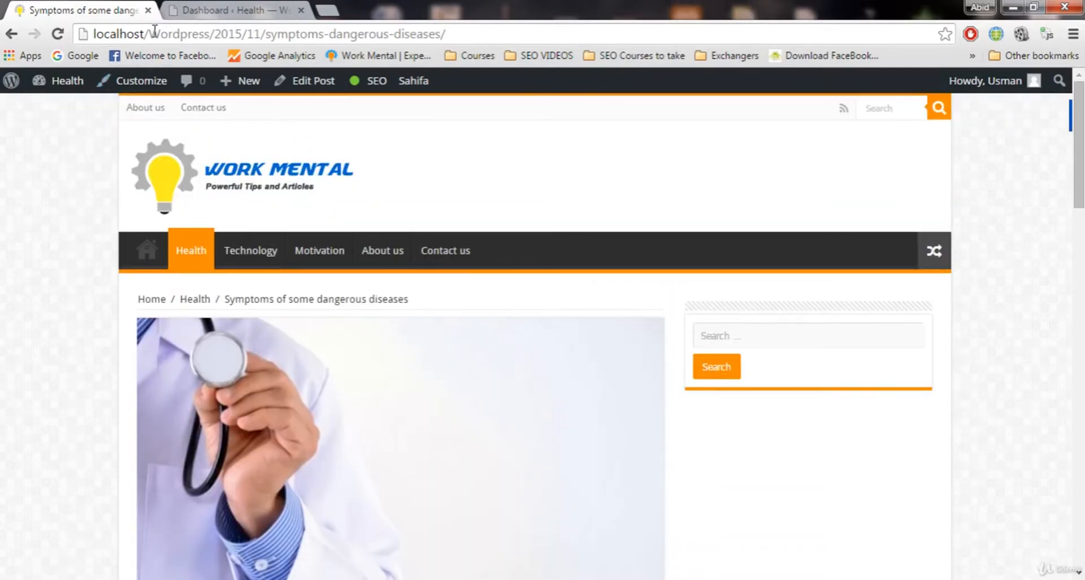
left_click(263, 32)
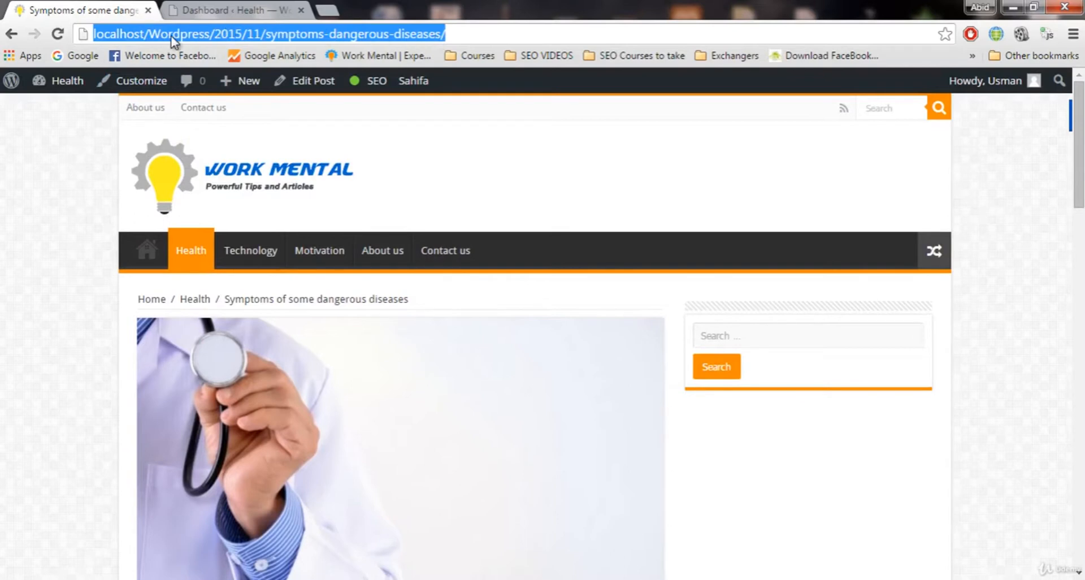
mouse_move(149, 261)
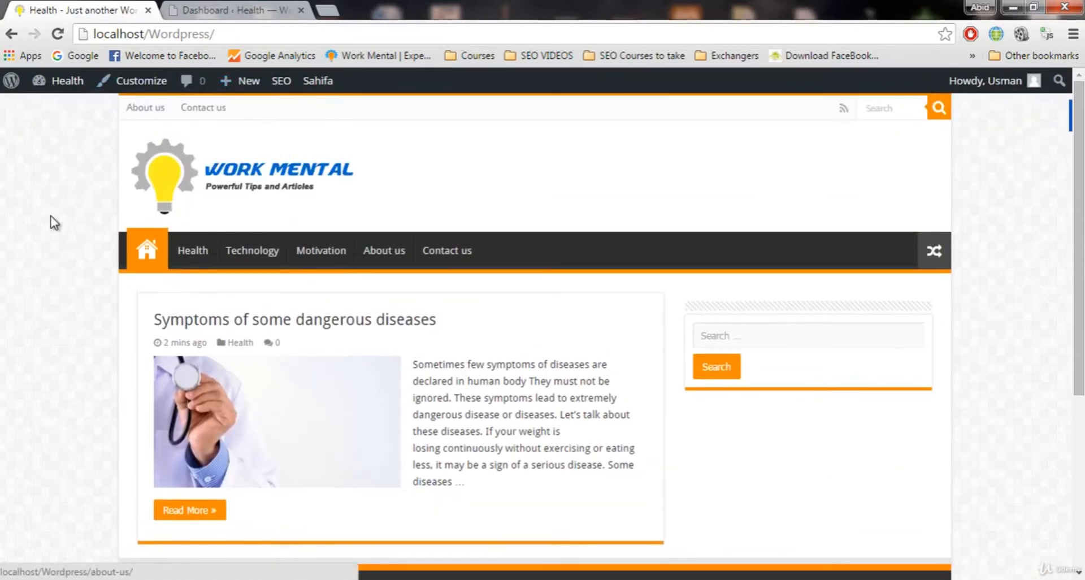
left_click(235, 10)
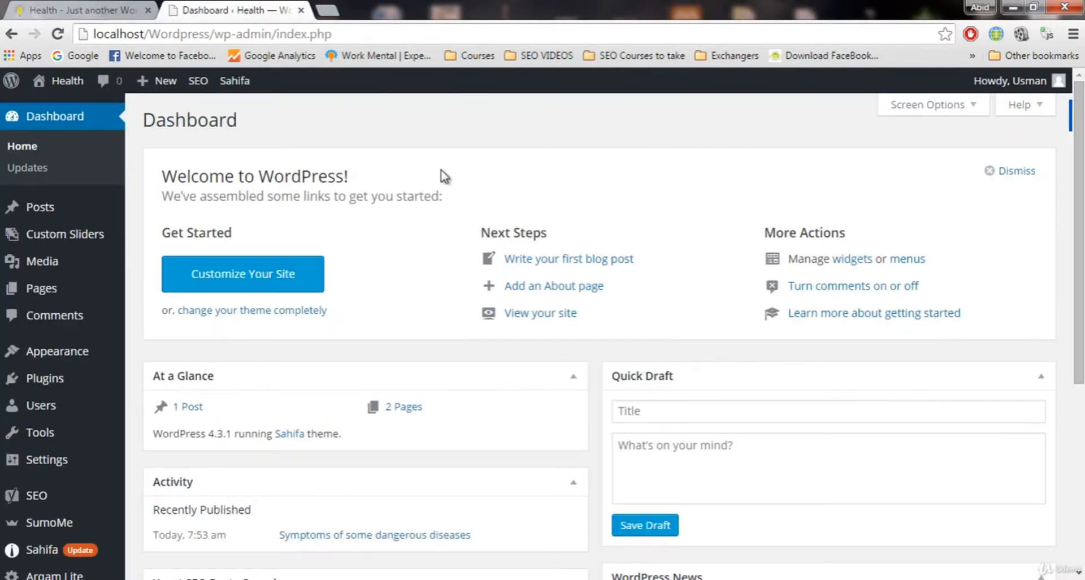
scroll("down", 3)
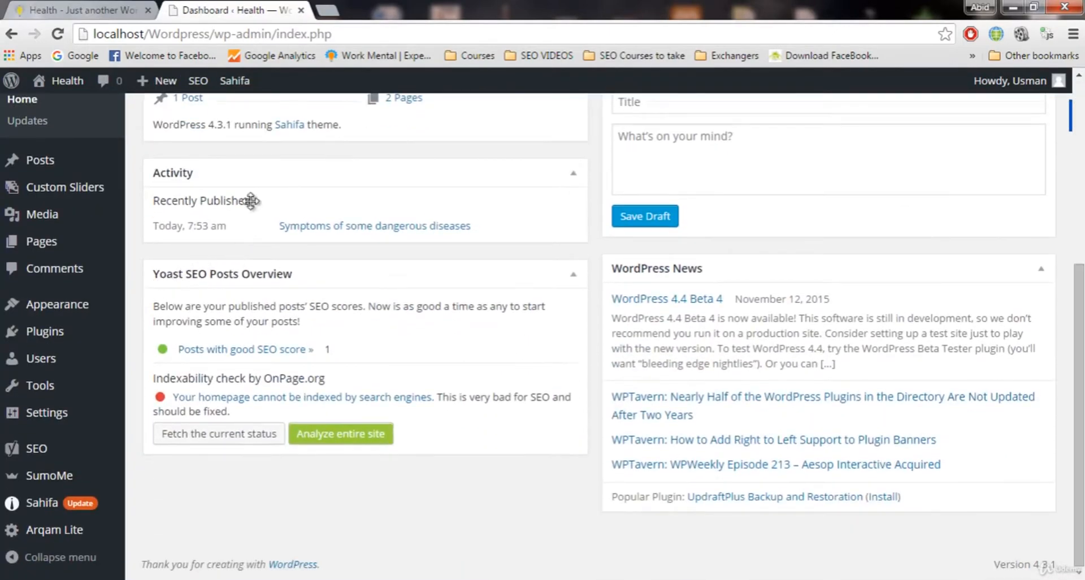
mouse_move(56, 339)
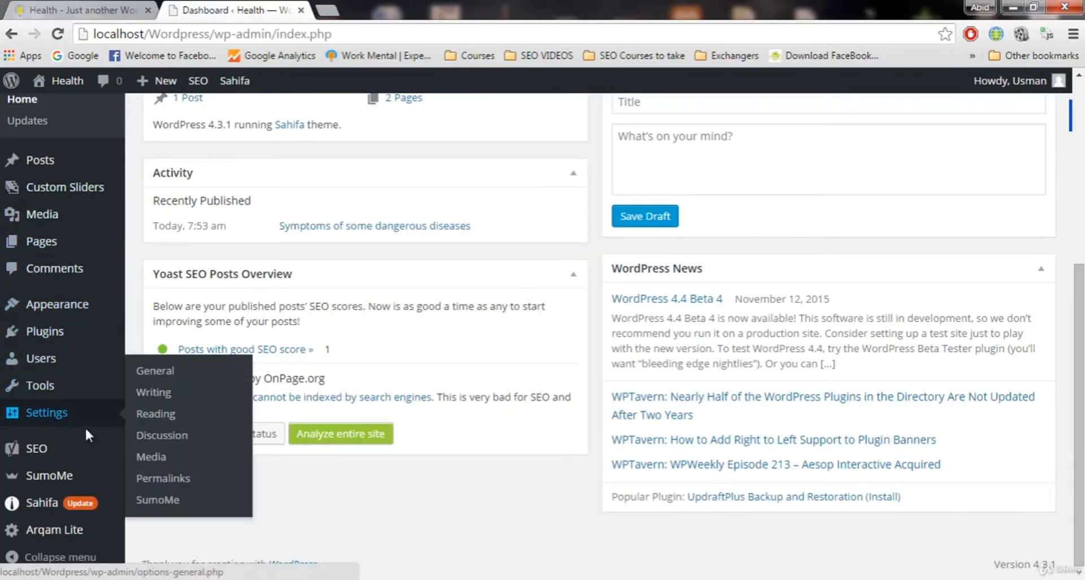
mouse_move(162, 479)
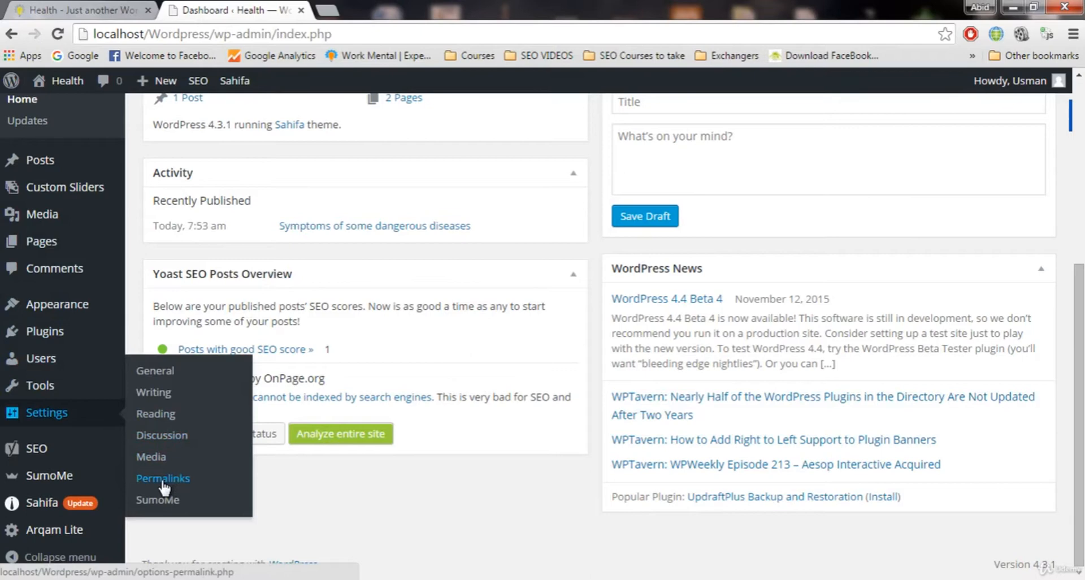
left_click(163, 478)
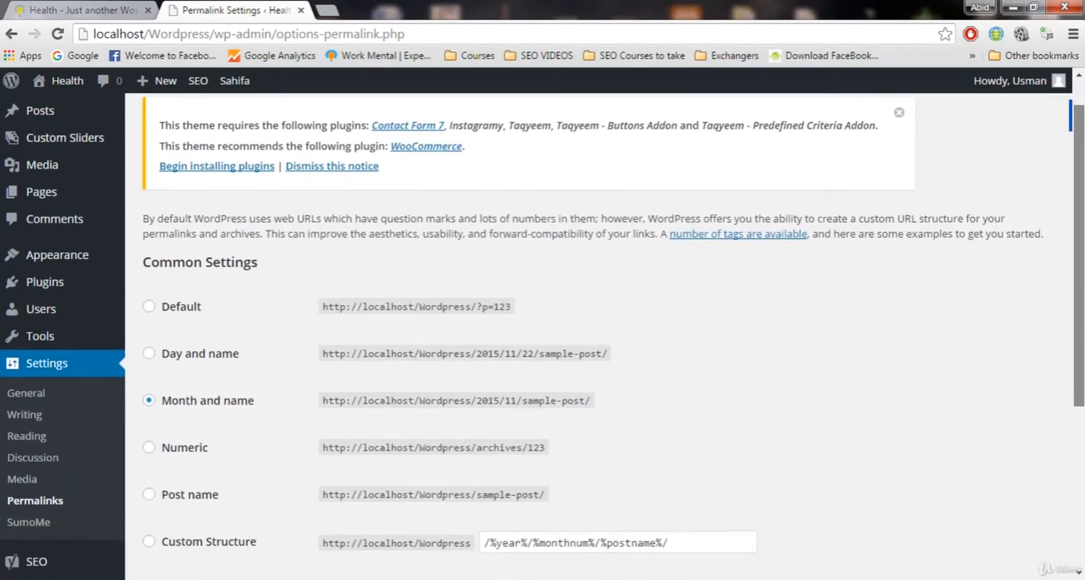
Scroll Permalink Settings down to reveal the Optional category and tag base fields.
scroll("down", 3)
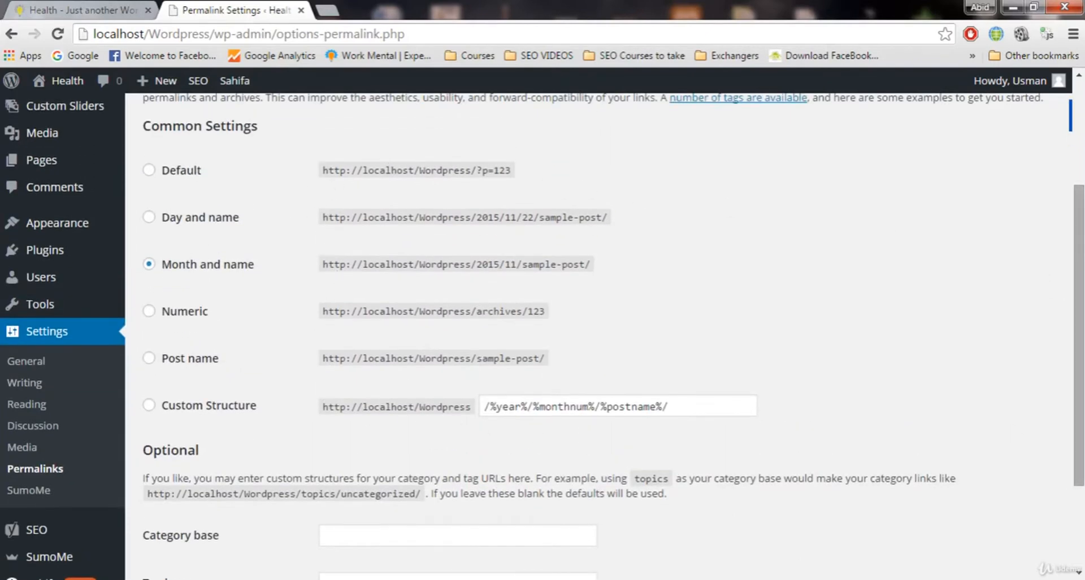
mouse_move(41, 188)
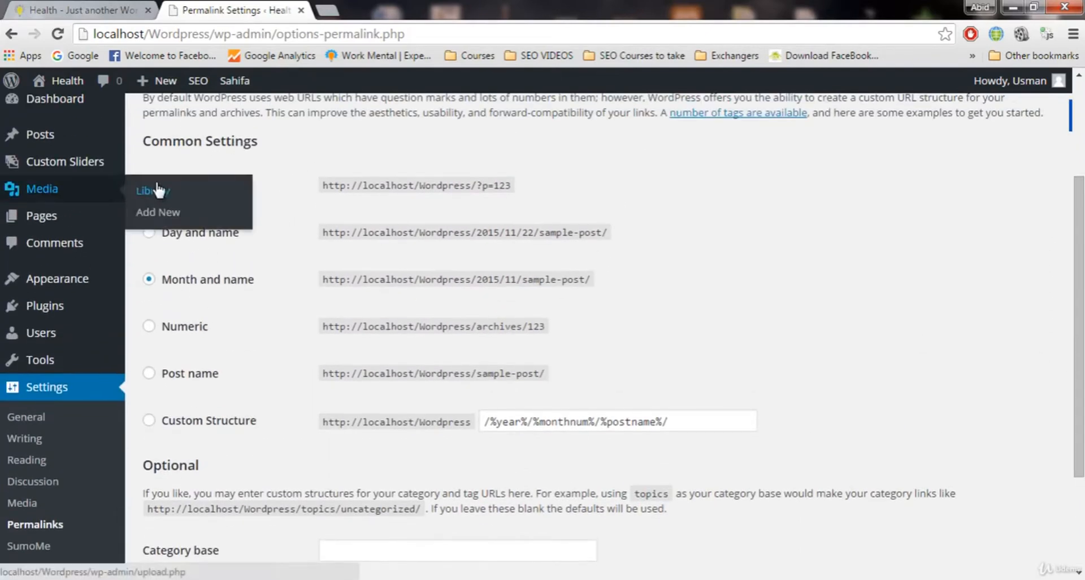
mouse_move(487, 185)
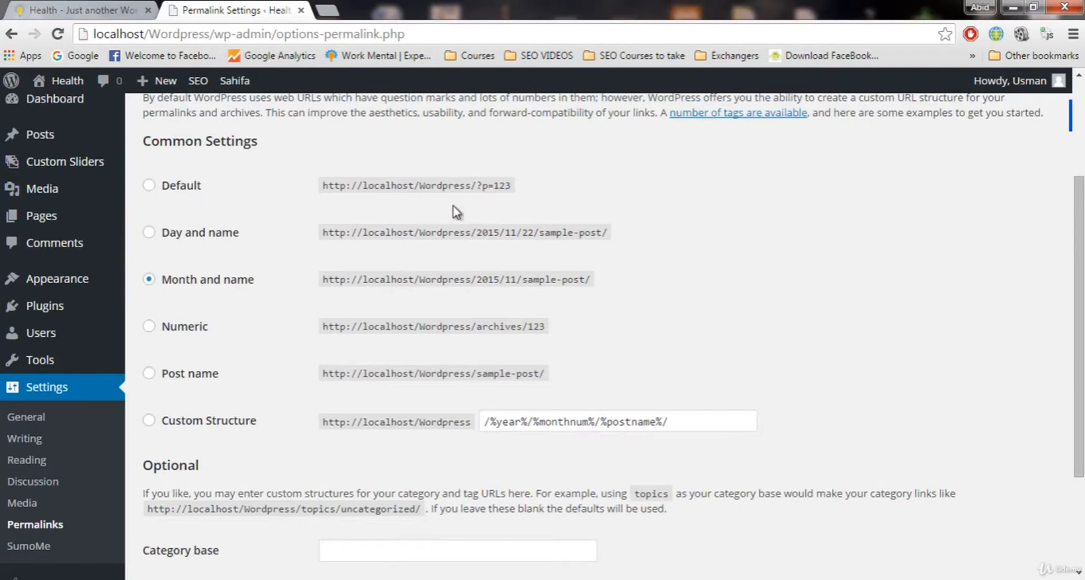
mouse_move(478, 186)
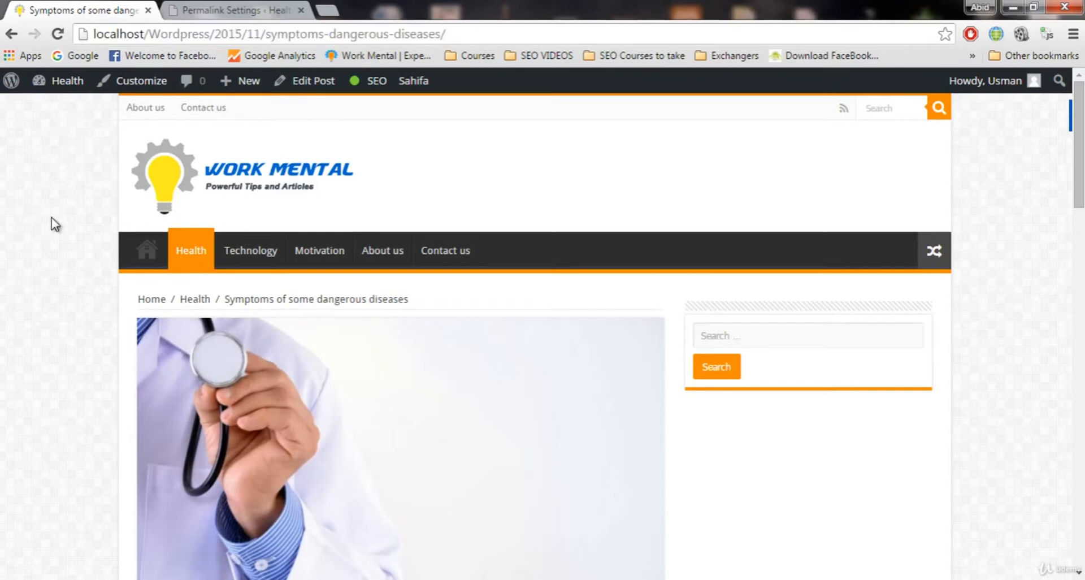
mouse_move(64, 210)
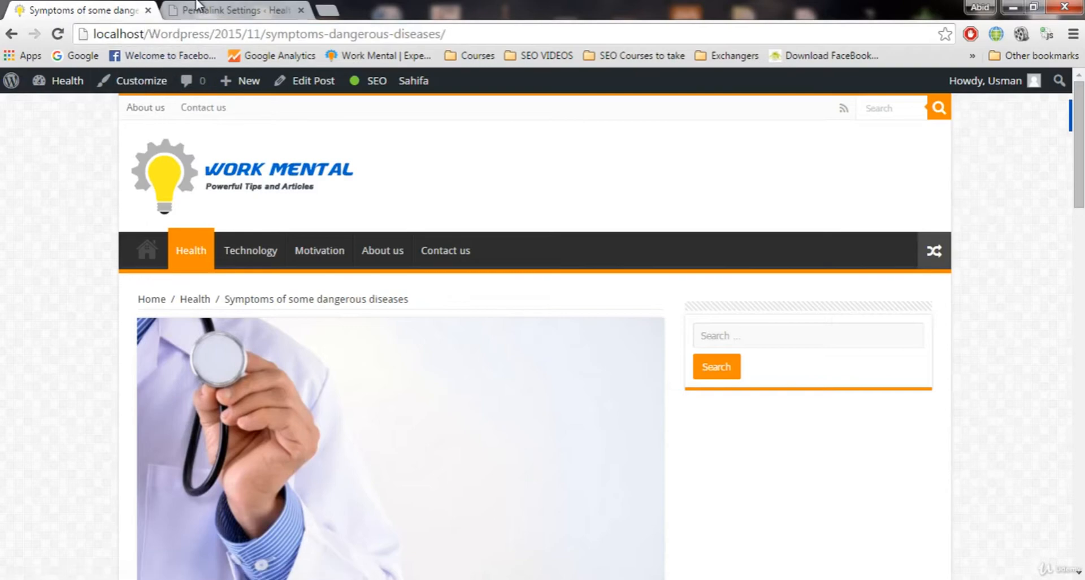
Highlight the year and month in the Month and name example, then view the live post.
left_click(232, 10)
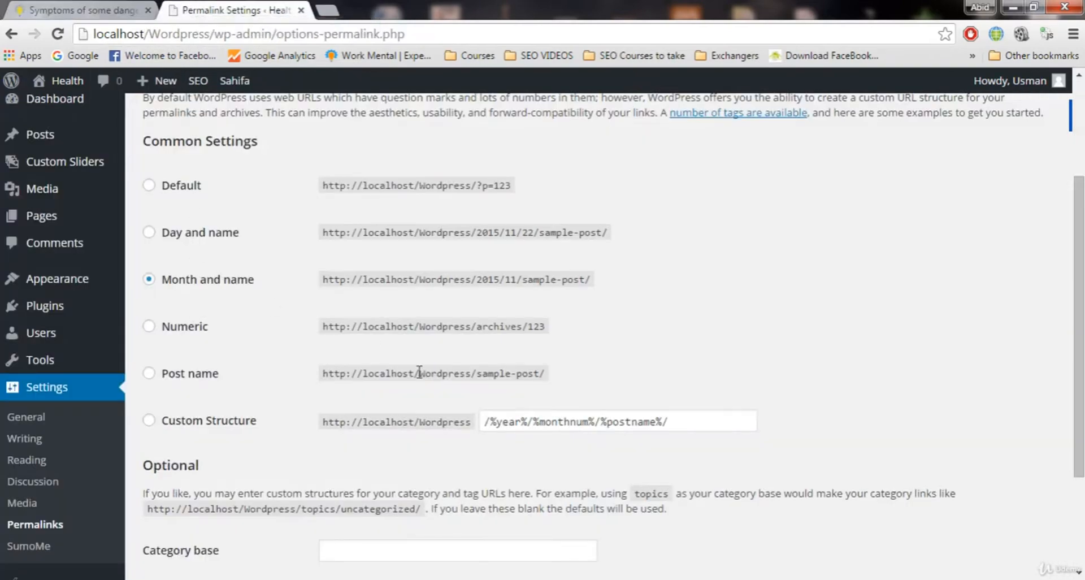
mouse_move(194, 239)
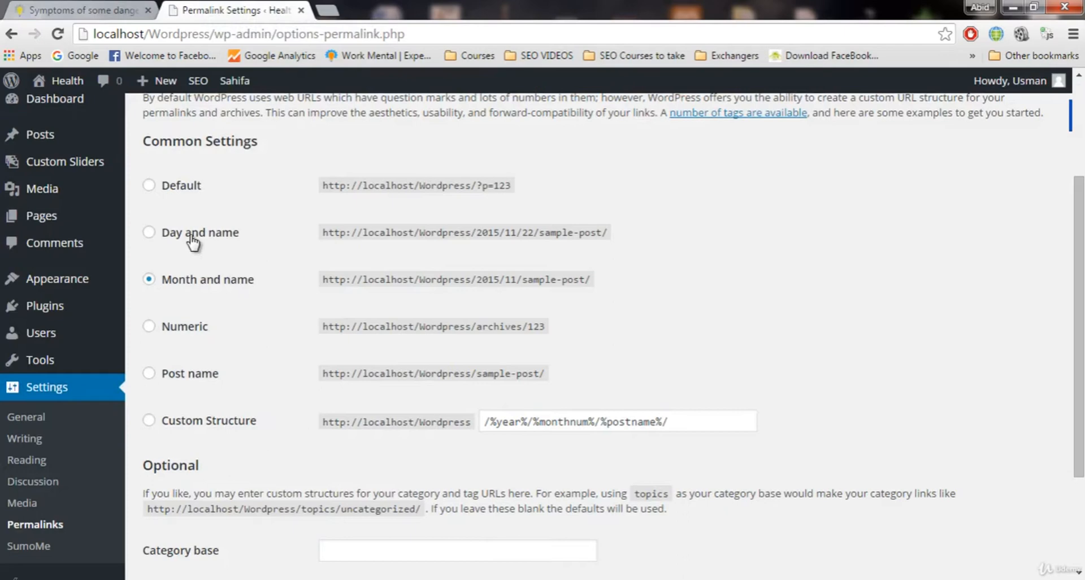
mouse_move(438, 250)
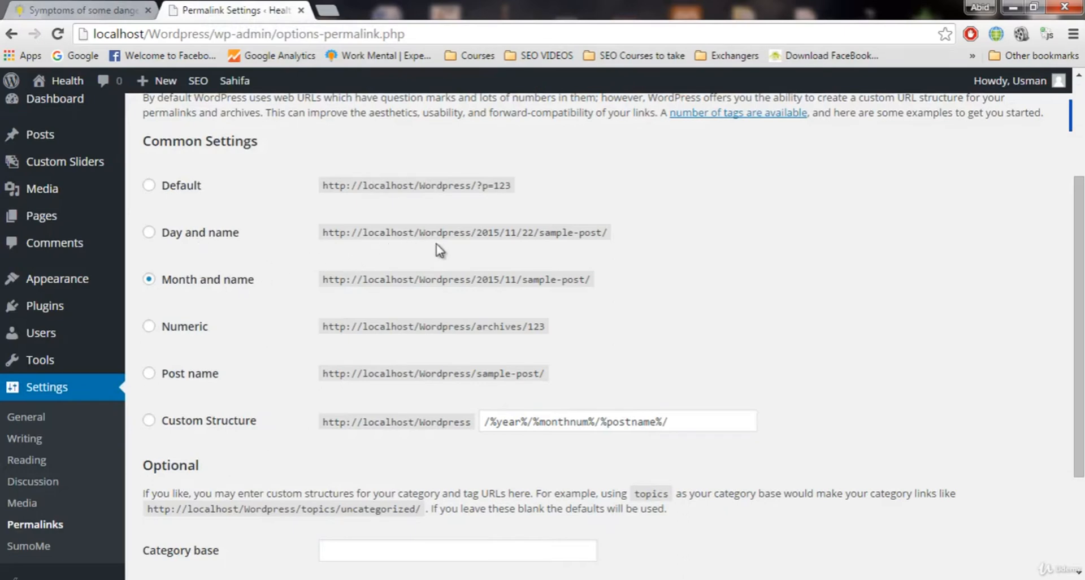
mouse_move(502, 232)
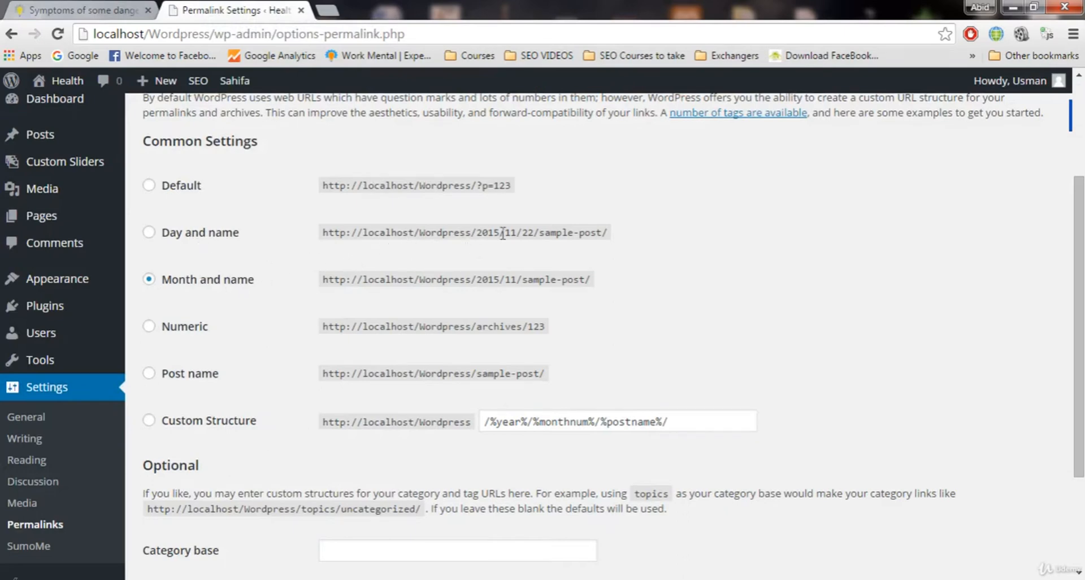
double_click(572, 232)
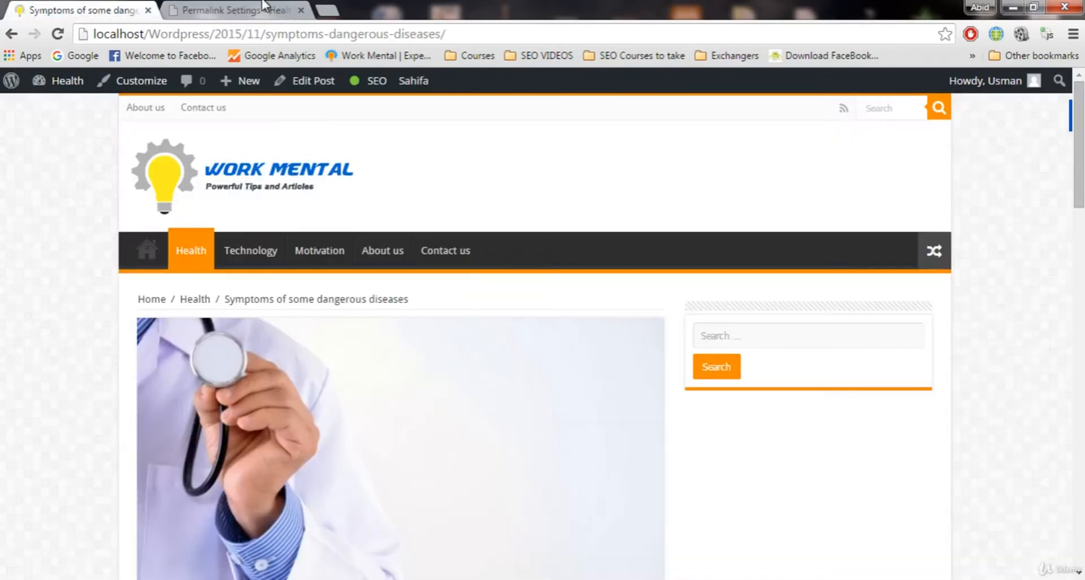
left_click(235, 10)
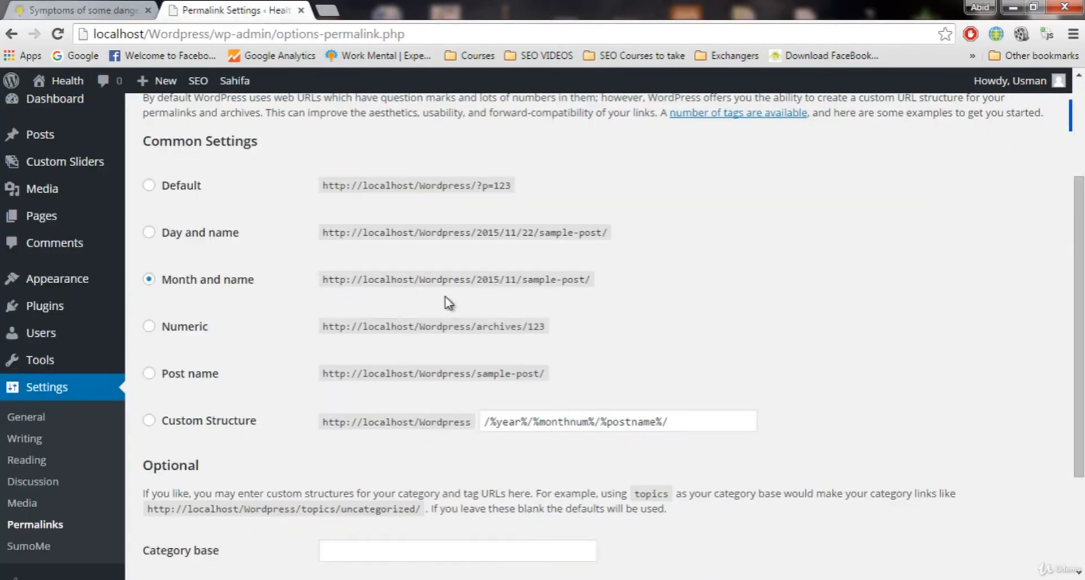
mouse_move(486, 276)
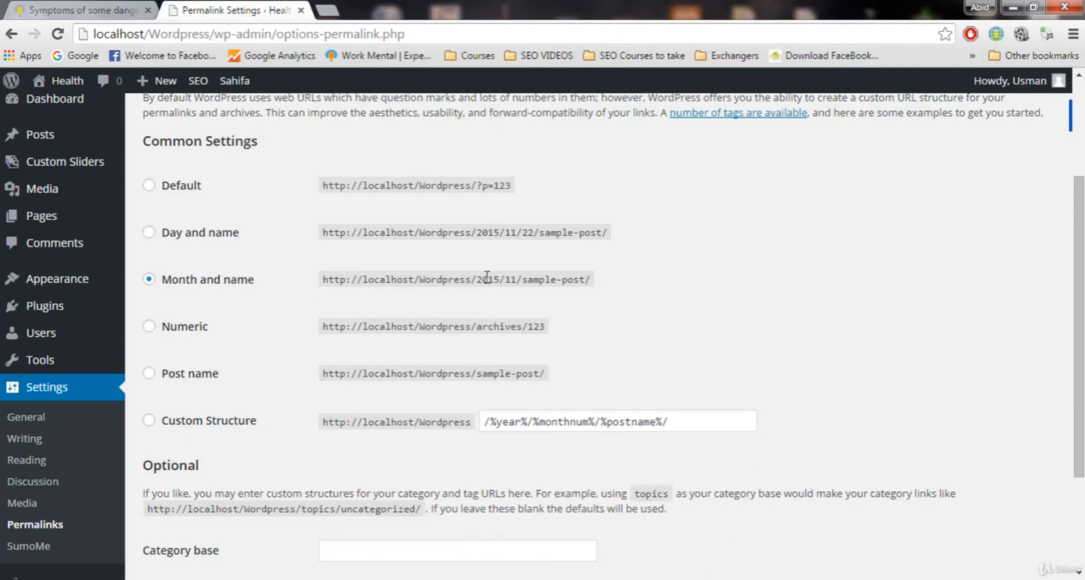
double_click(488, 279)
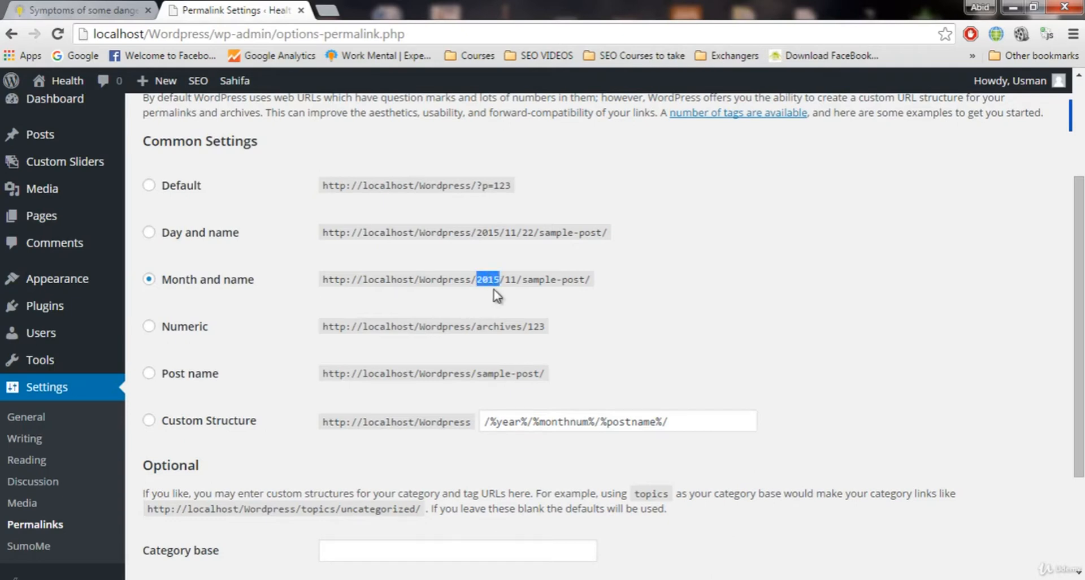
double_click(511, 279)
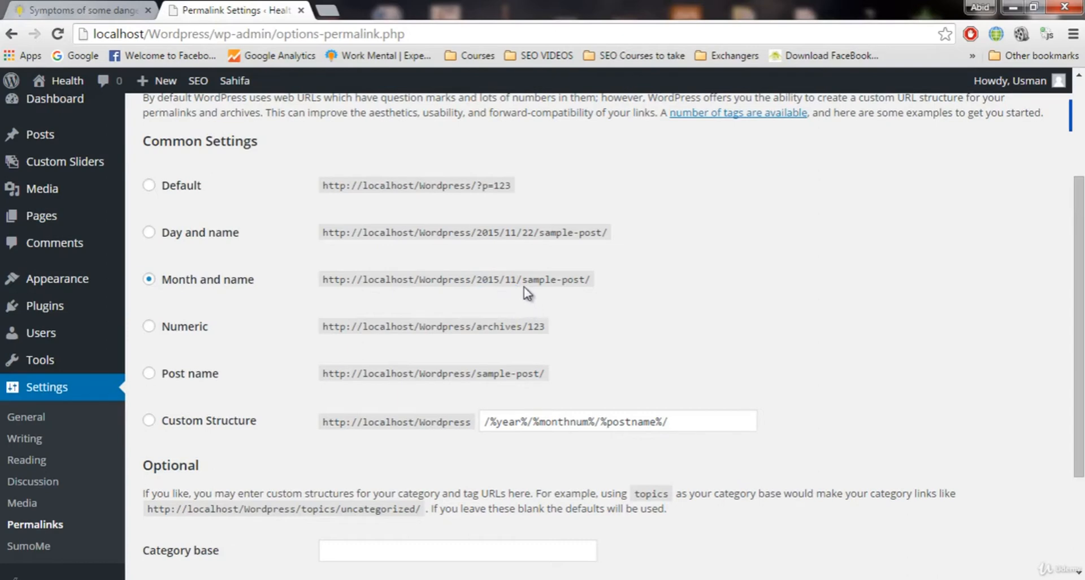
mouse_move(550, 253)
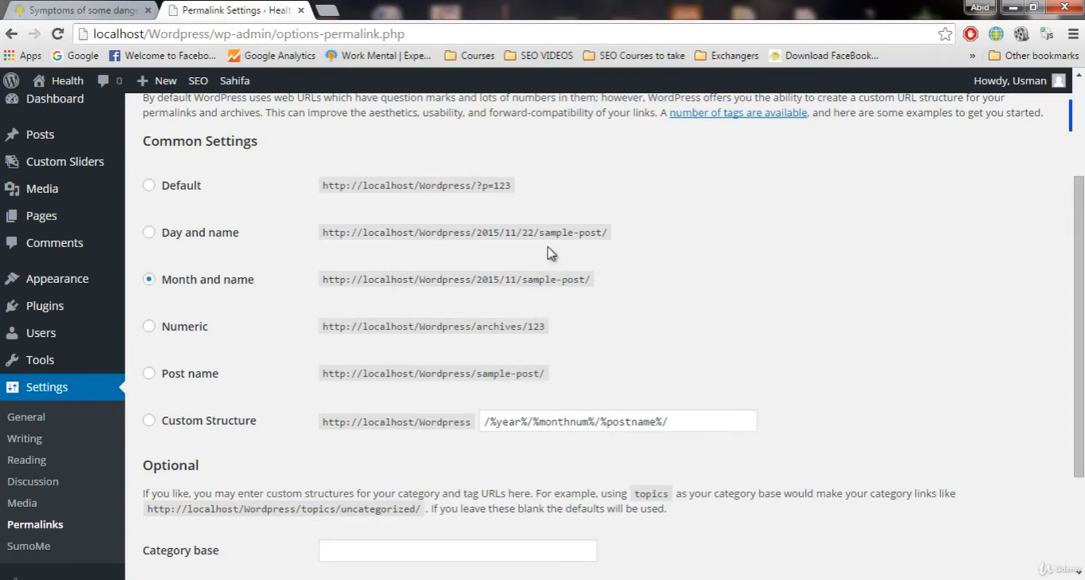
double_click(526, 232)
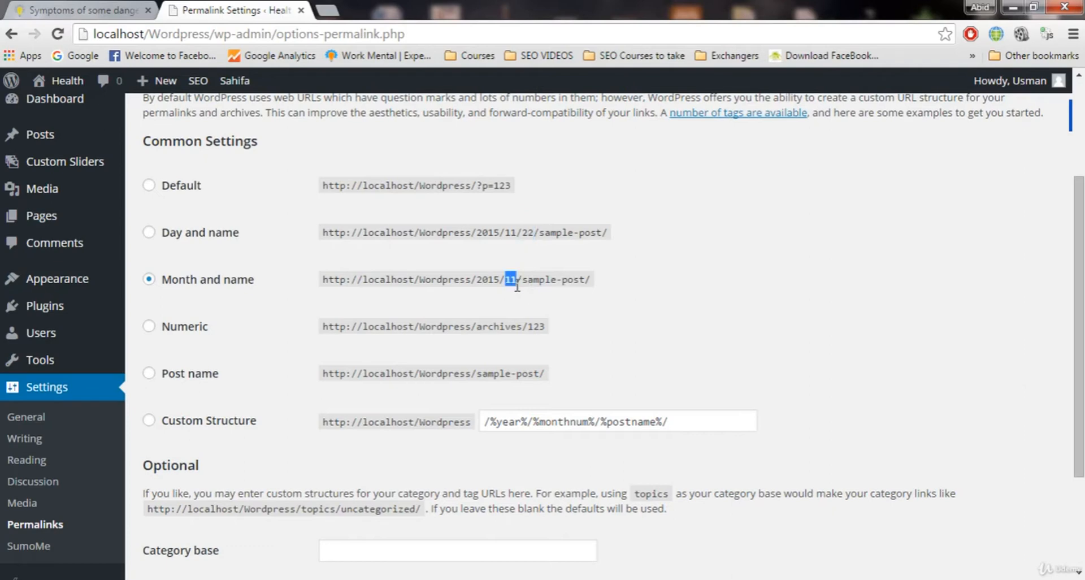
left_click(84, 12)
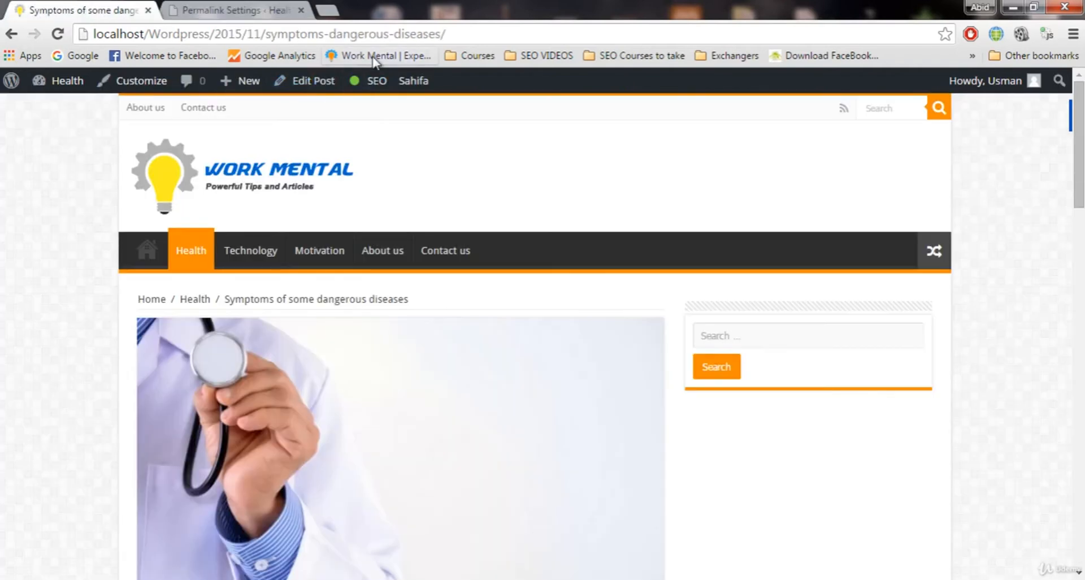
Return to Permalink Settings and recheck the live post's date-based address.
left_click(230, 10)
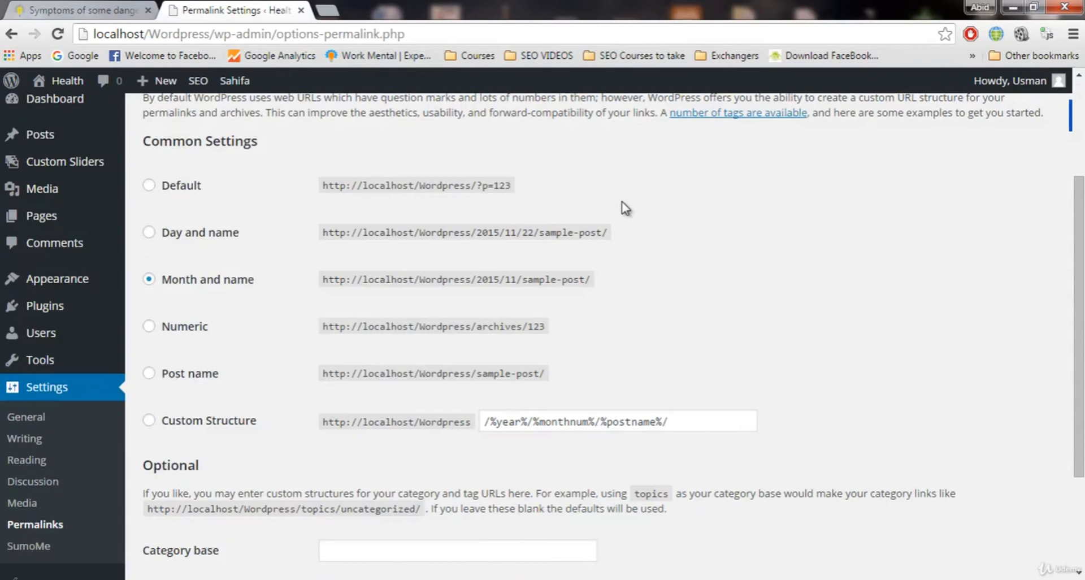
mouse_move(673, 284)
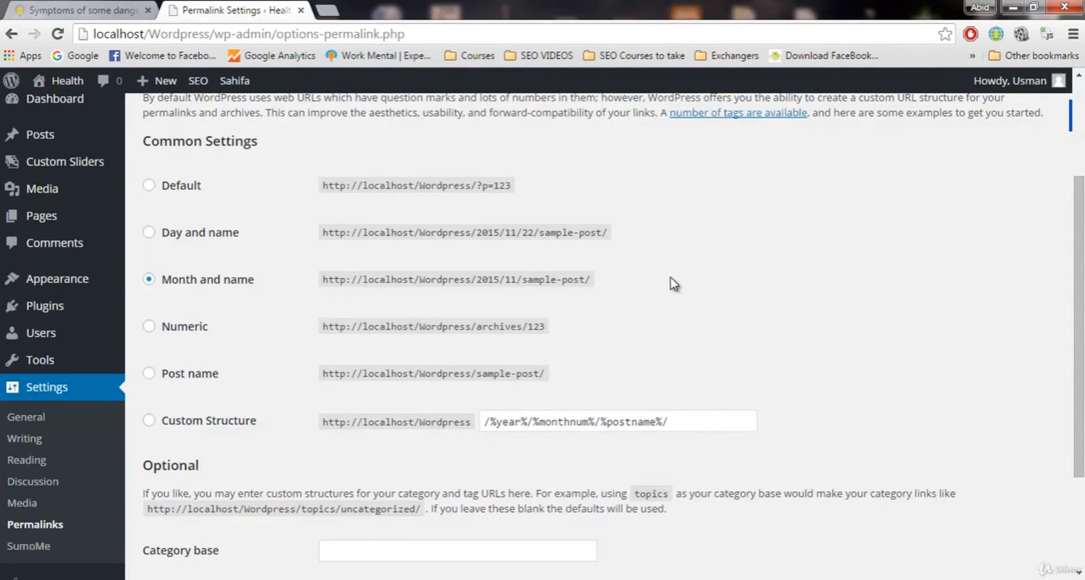
scroll("down", 3)
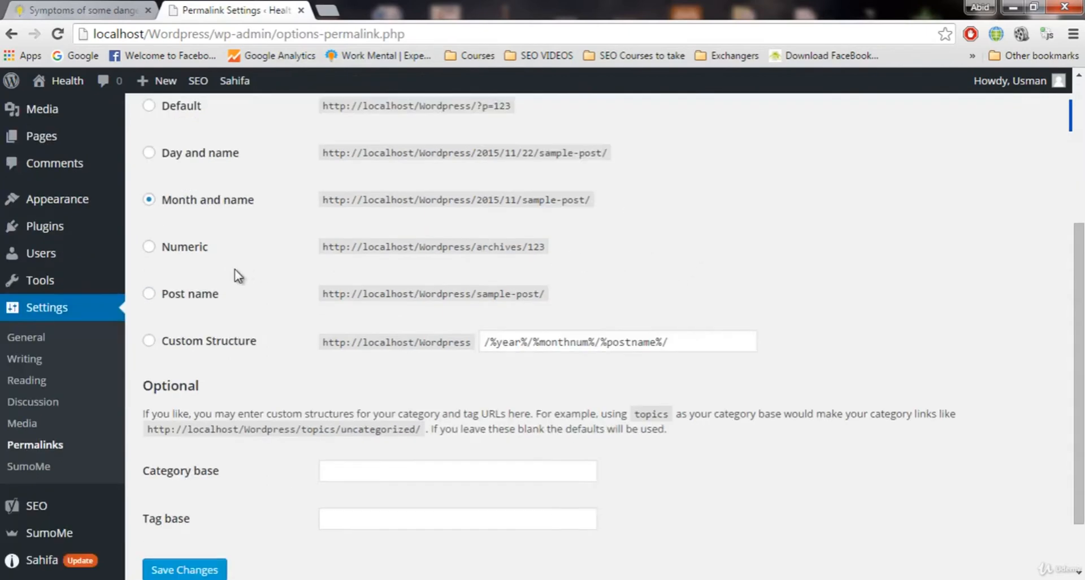
mouse_move(175, 264)
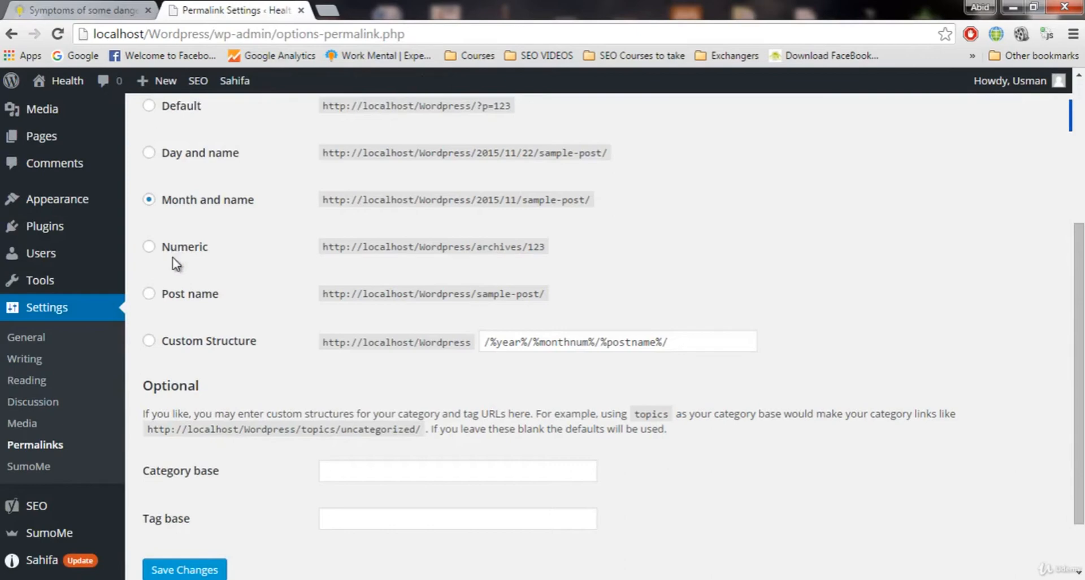
mouse_move(231, 270)
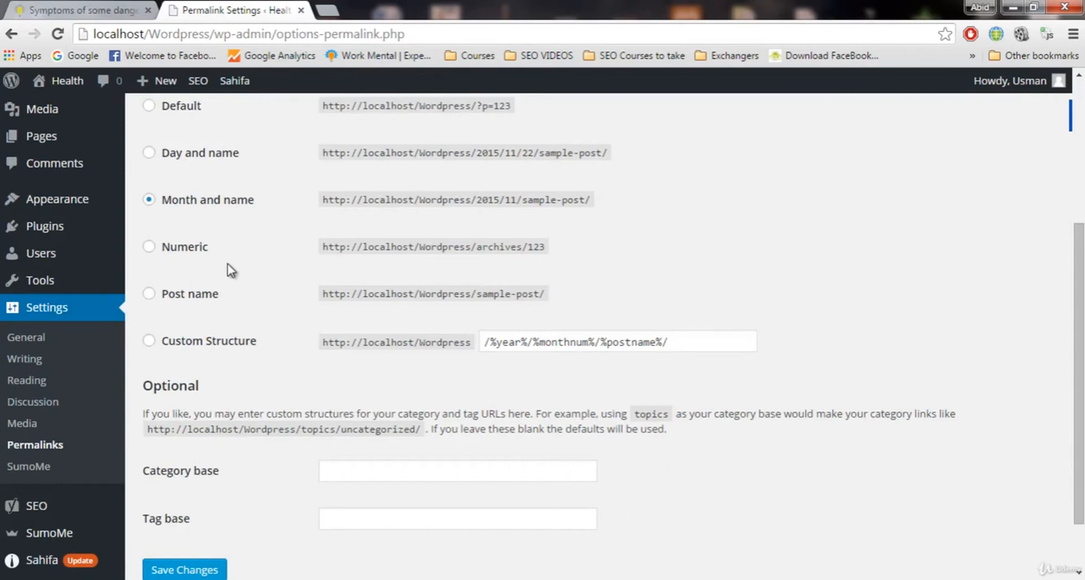
mouse_move(584, 263)
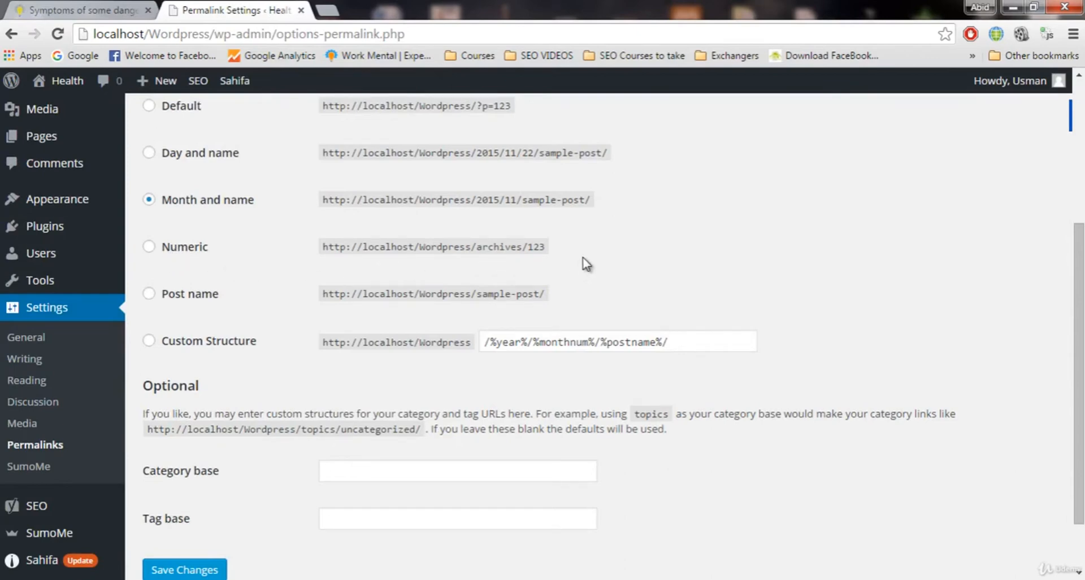
mouse_move(599, 252)
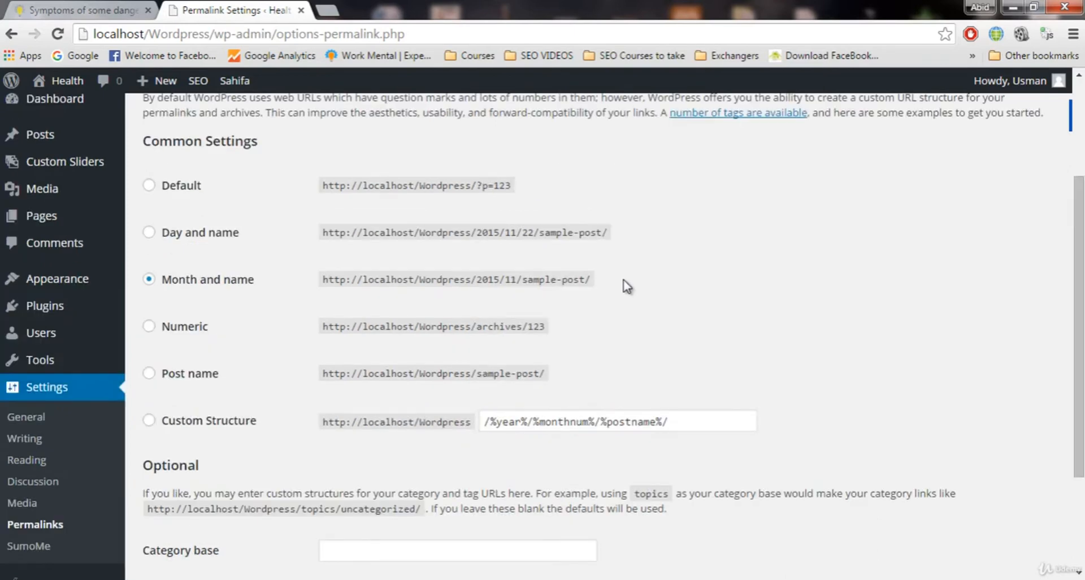
left_click(85, 12)
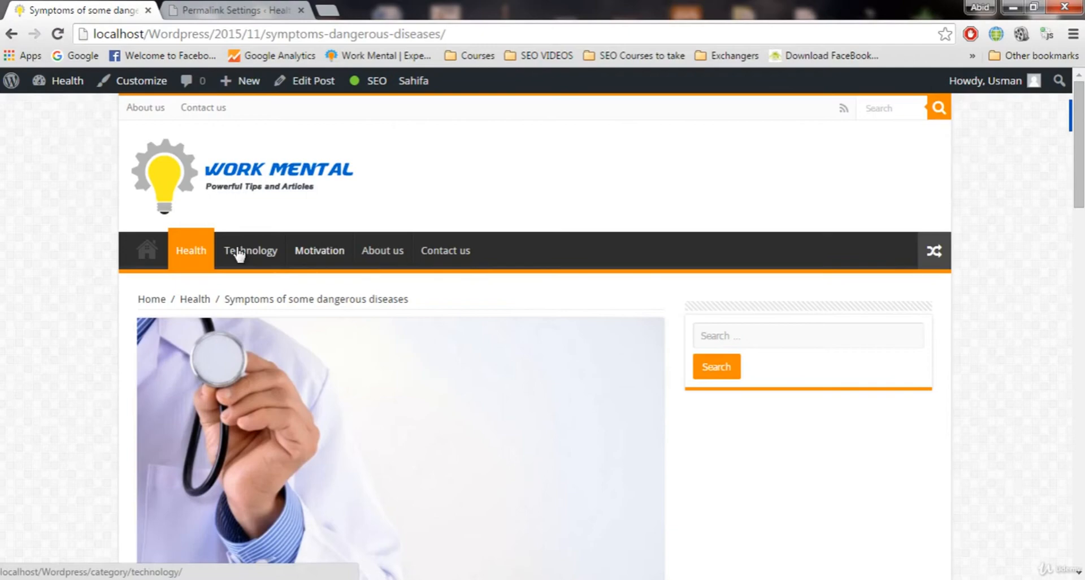
left_click(235, 10)
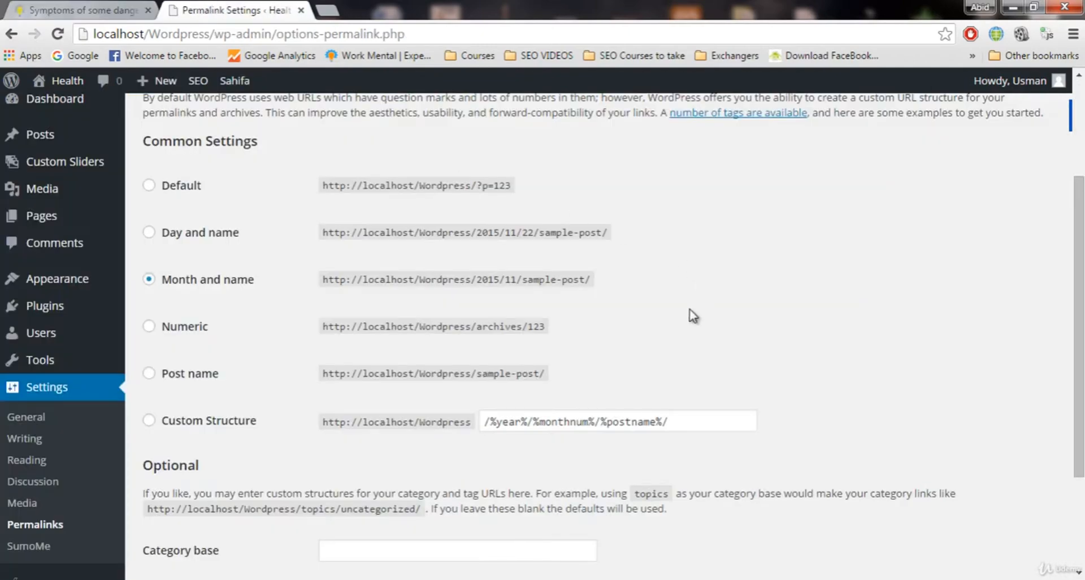
mouse_move(505, 333)
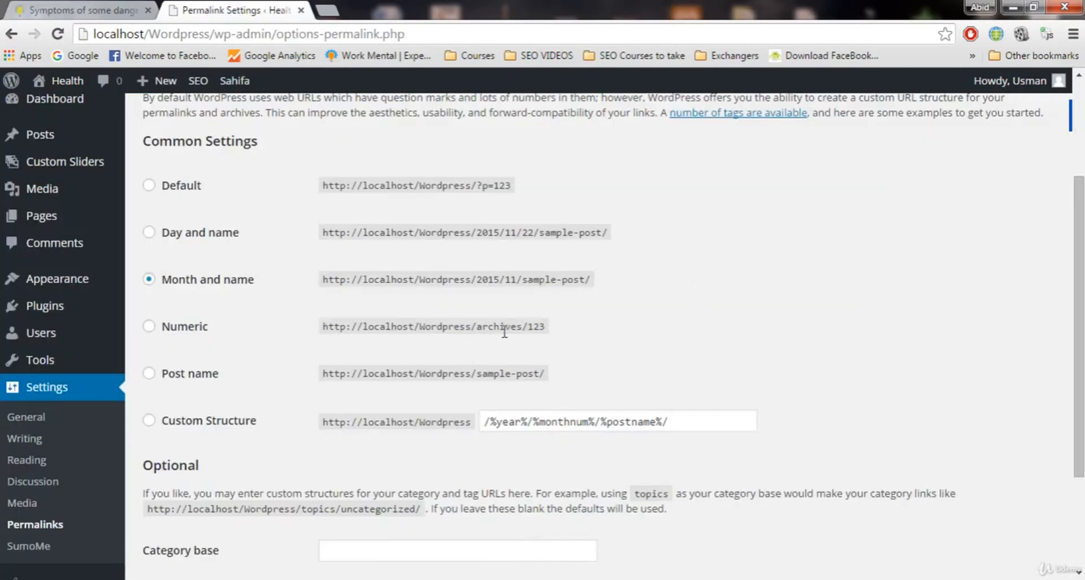
Compare the Numeric and Post name example addresses and select Post name.
double_click(536, 325)
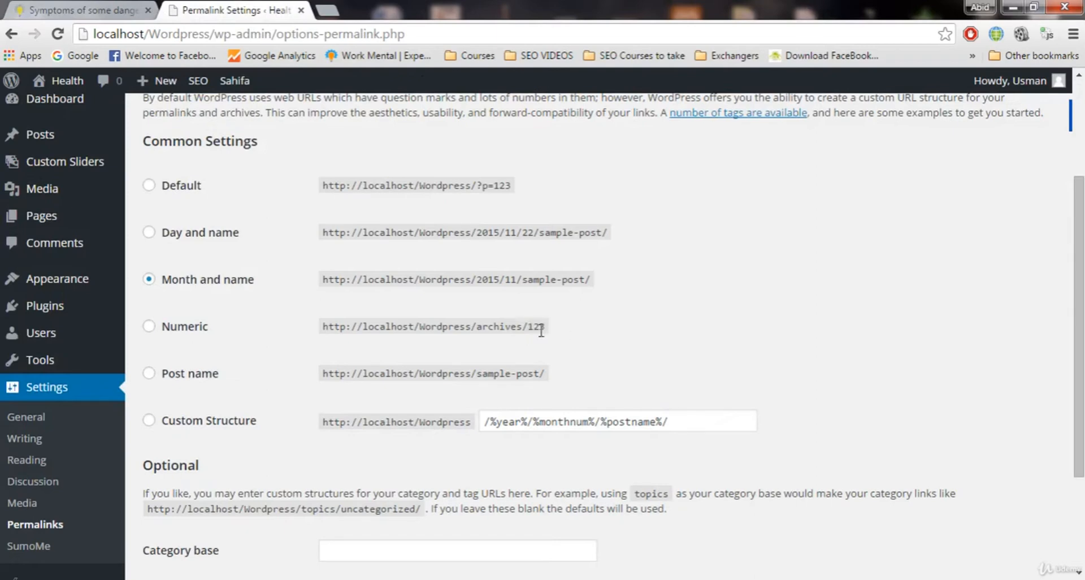
mouse_move(534, 324)
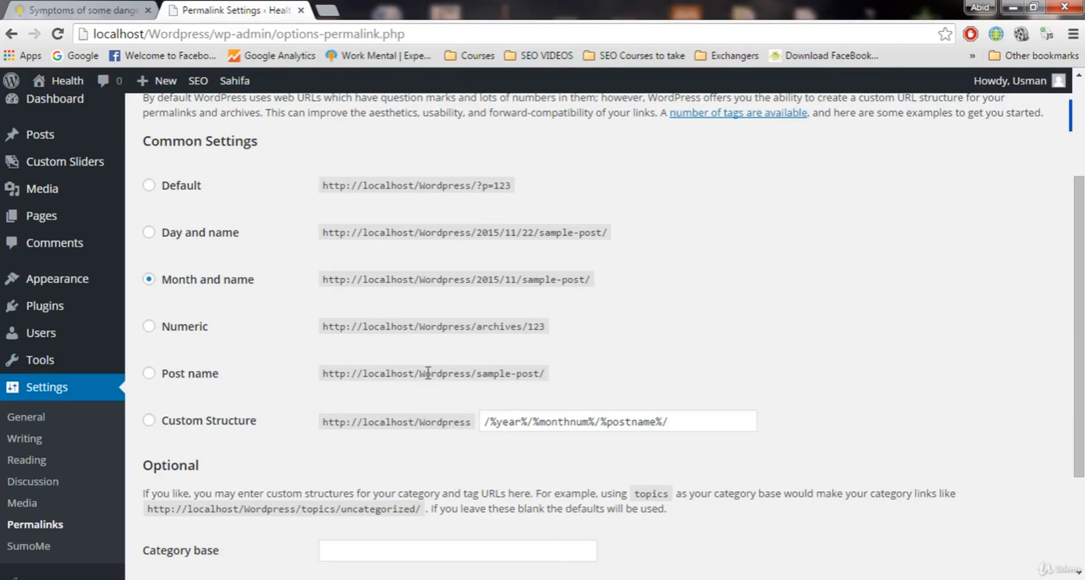
double_click(445, 373)
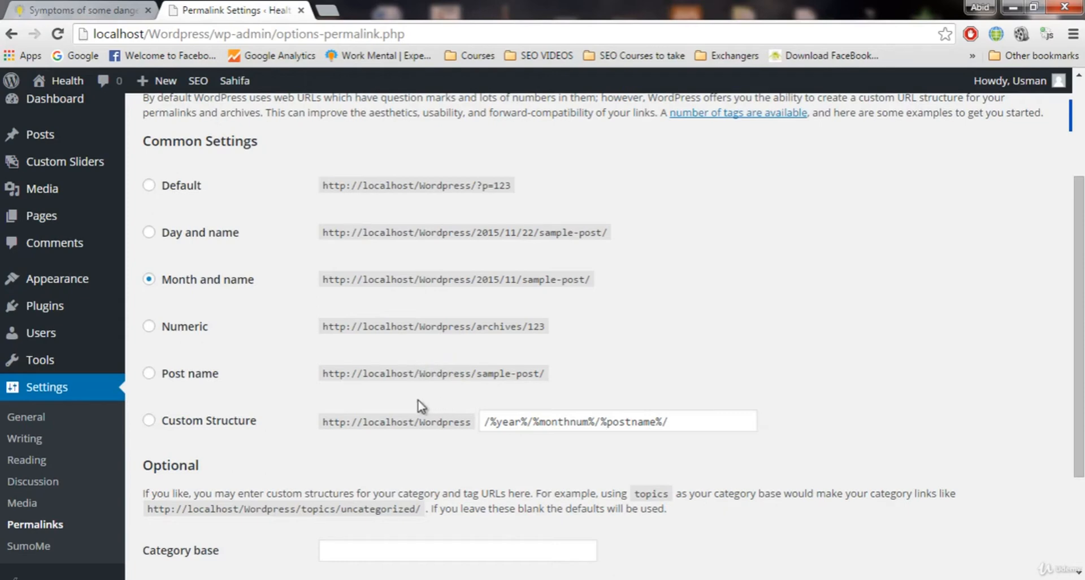
mouse_move(415, 385)
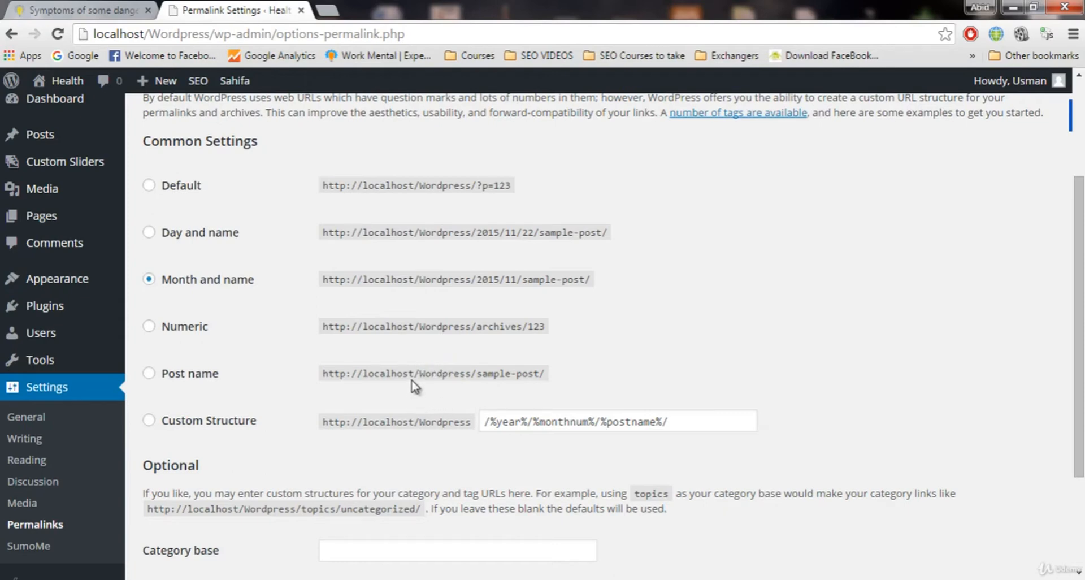
mouse_move(418, 374)
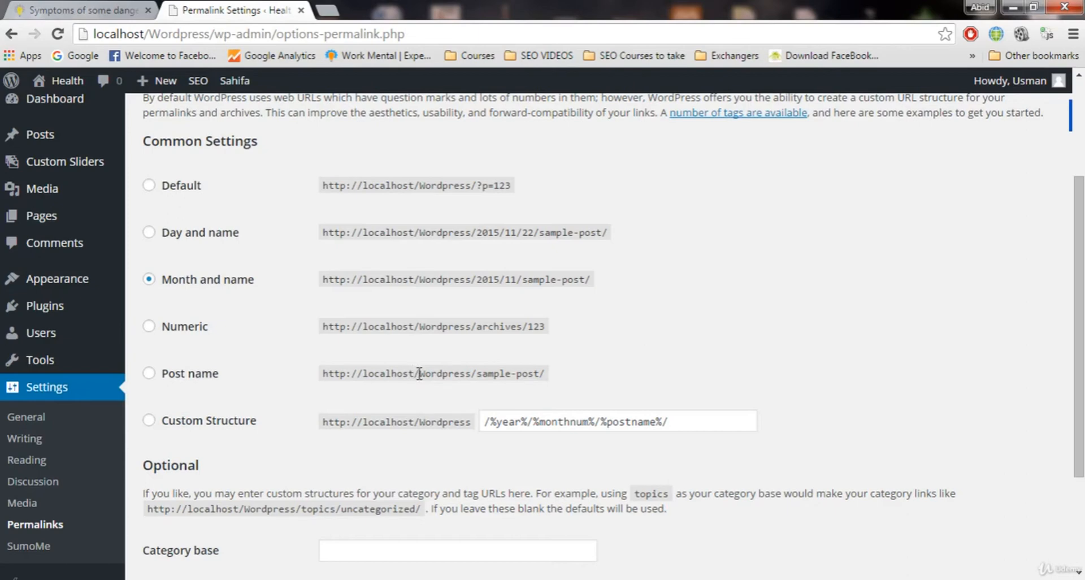
mouse_move(479, 390)
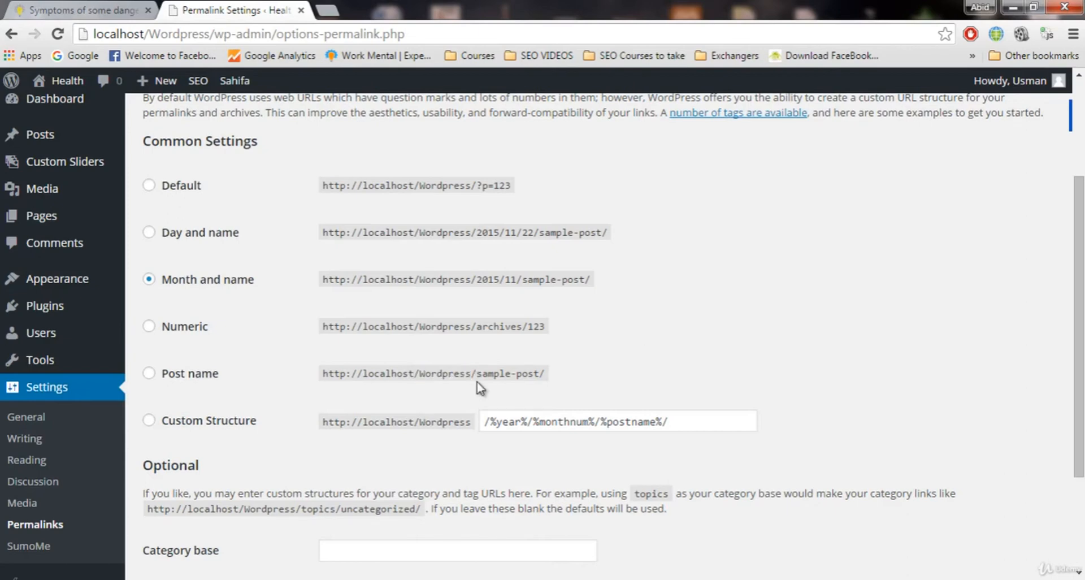
double_click(508, 373)
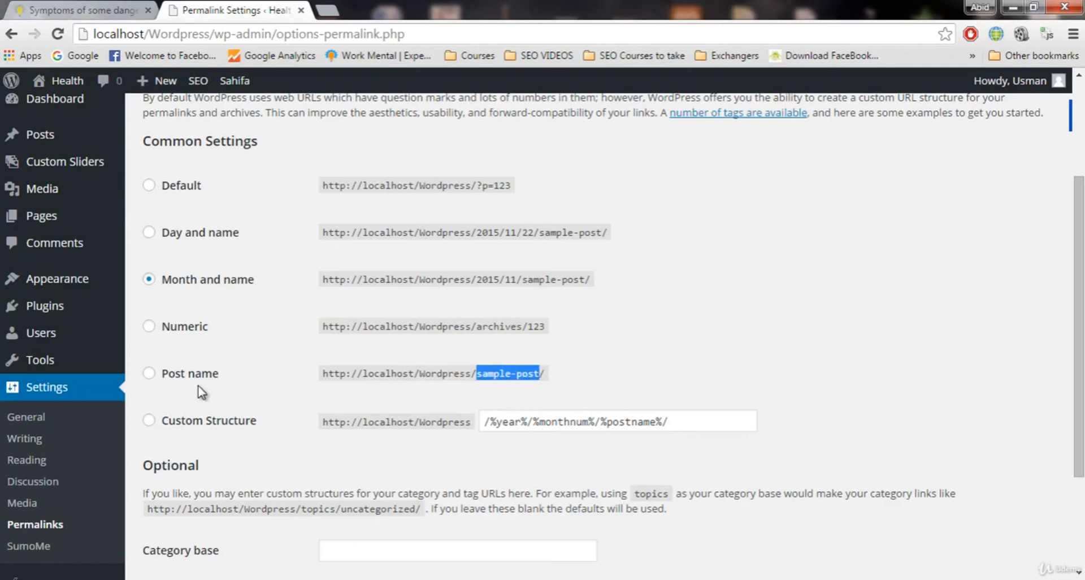
left_click(149, 373)
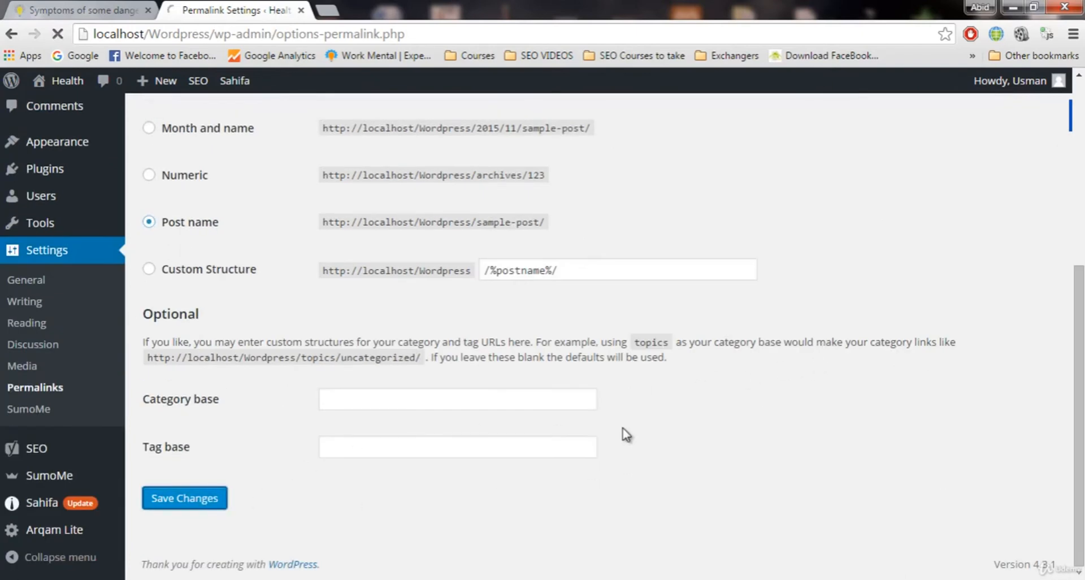
mouse_move(628, 419)
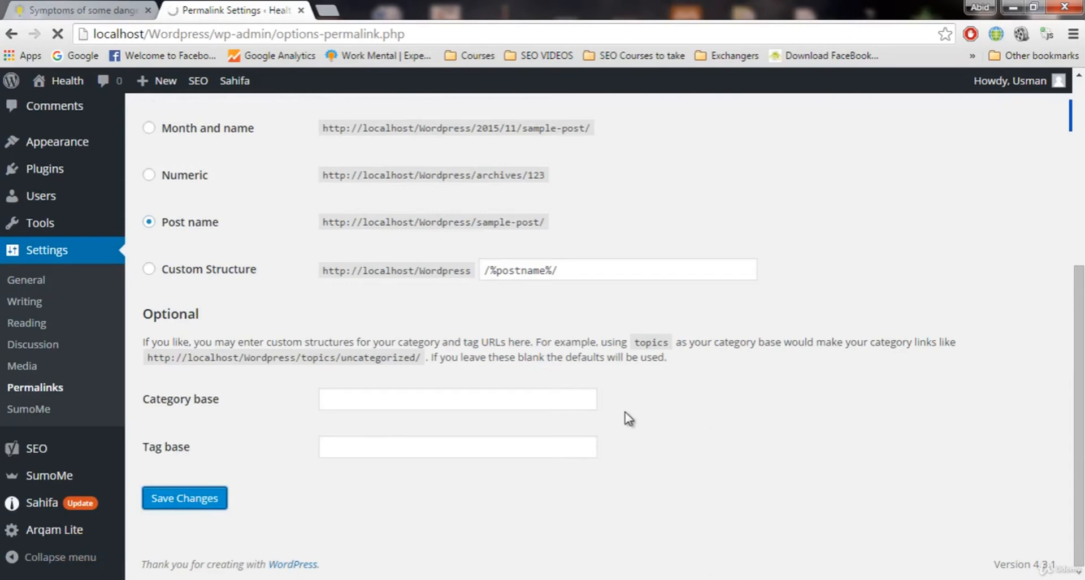
left_click(184, 497)
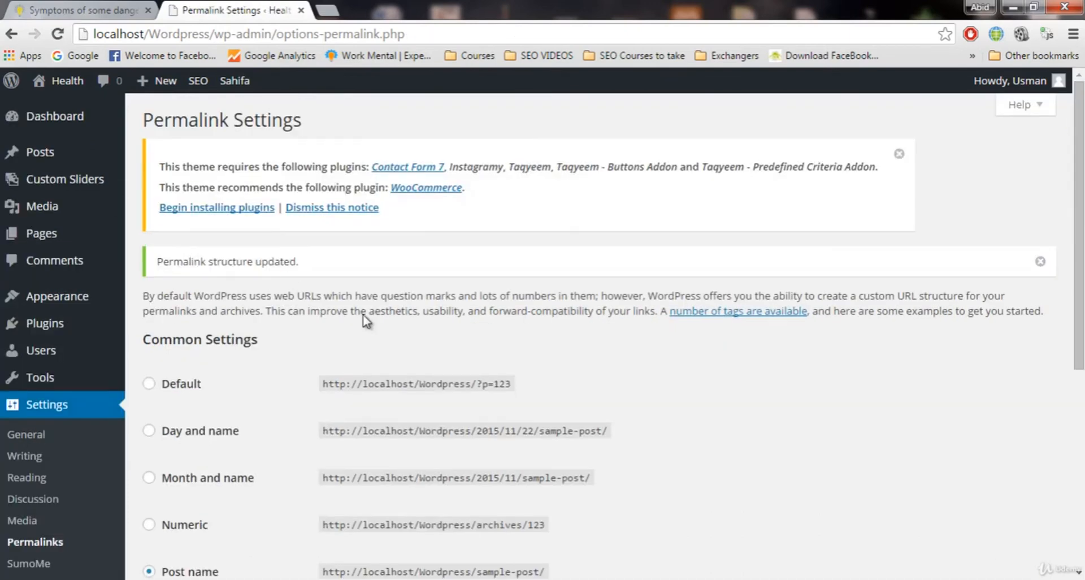
scroll("down", 3)
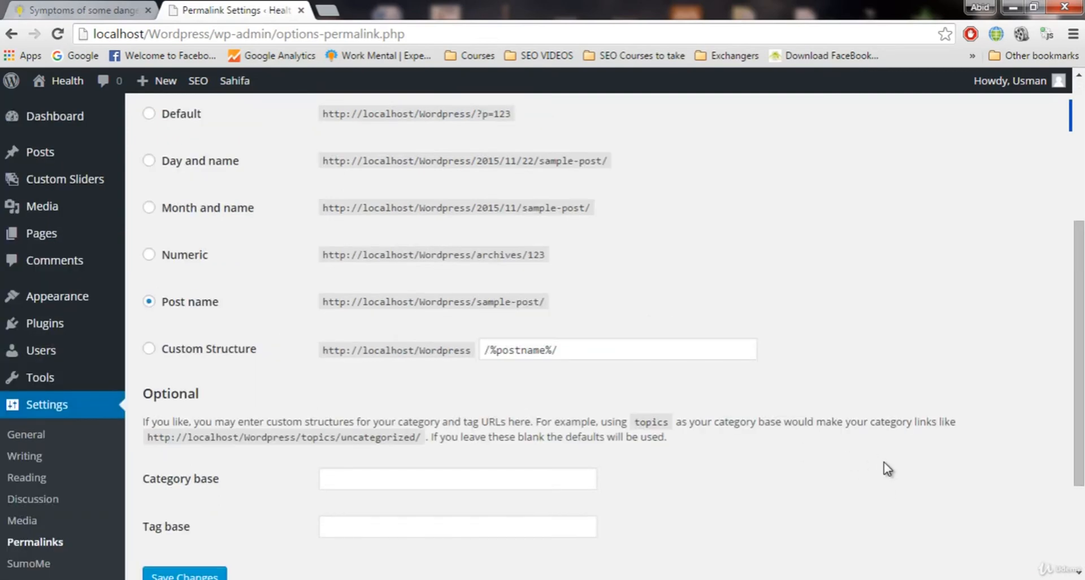
mouse_move(163, 361)
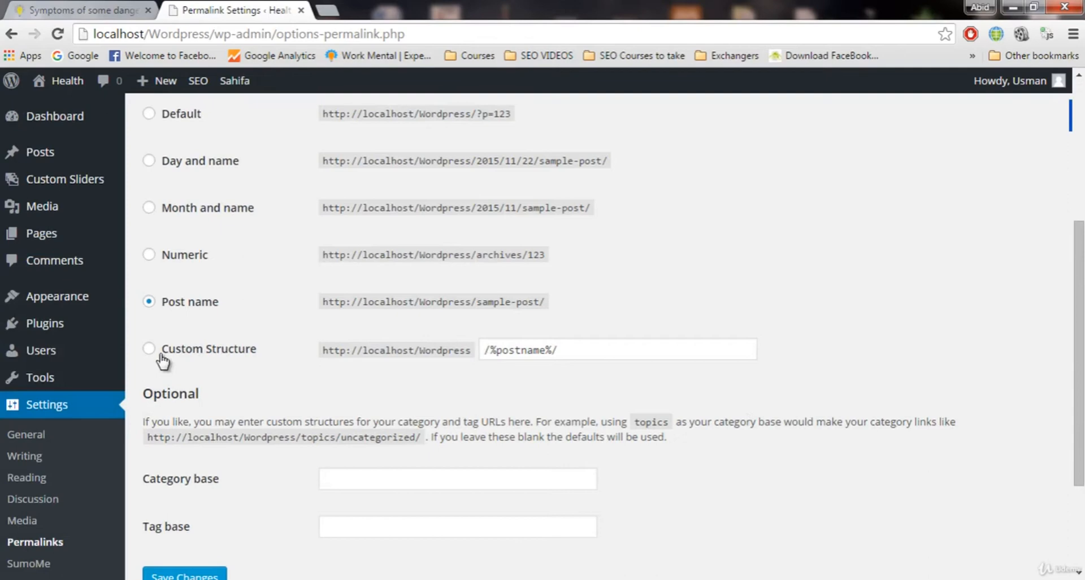
Inspect Custom Structure's /%postname%/ field, then reselect Post name and scroll to save.
left_click(148, 348)
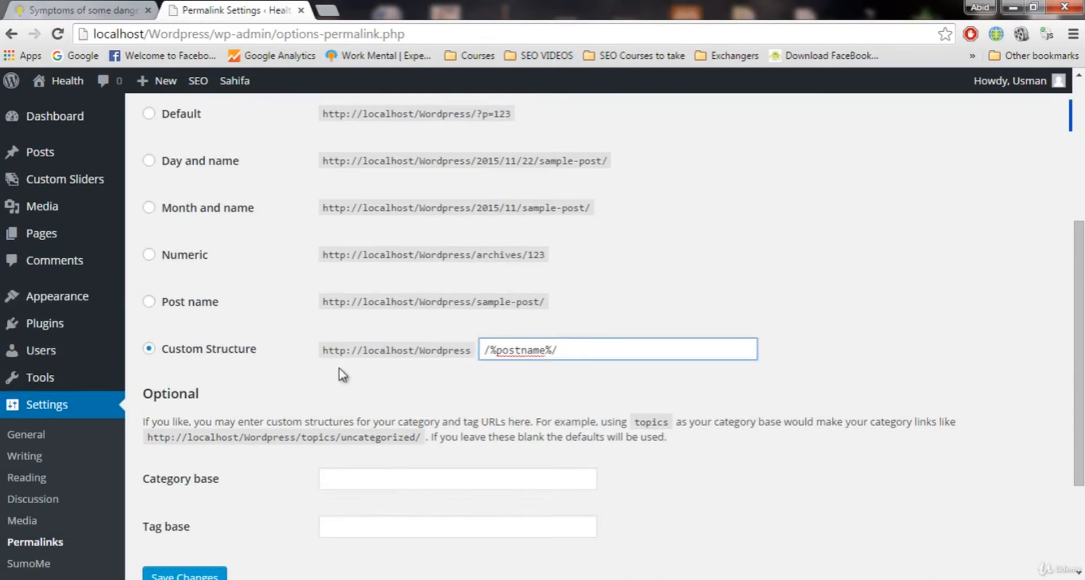
scroll("up", 3)
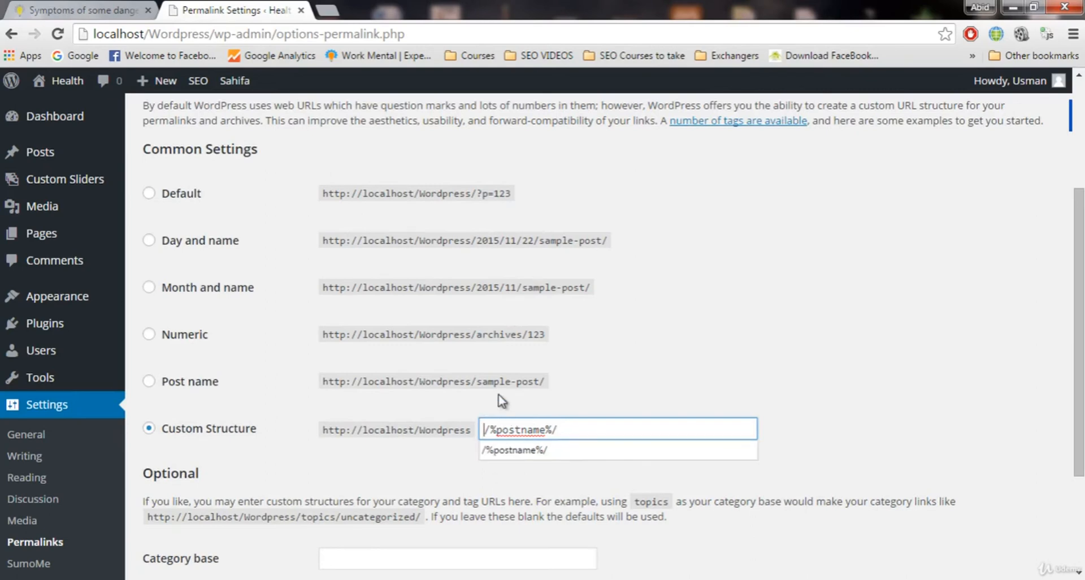
left_click(467, 459)
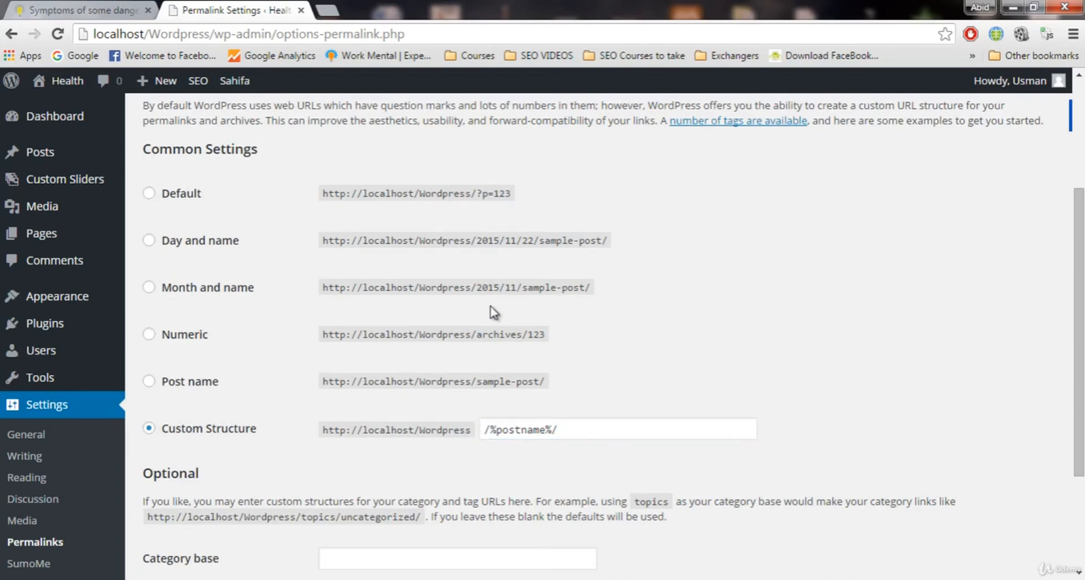
mouse_move(505, 349)
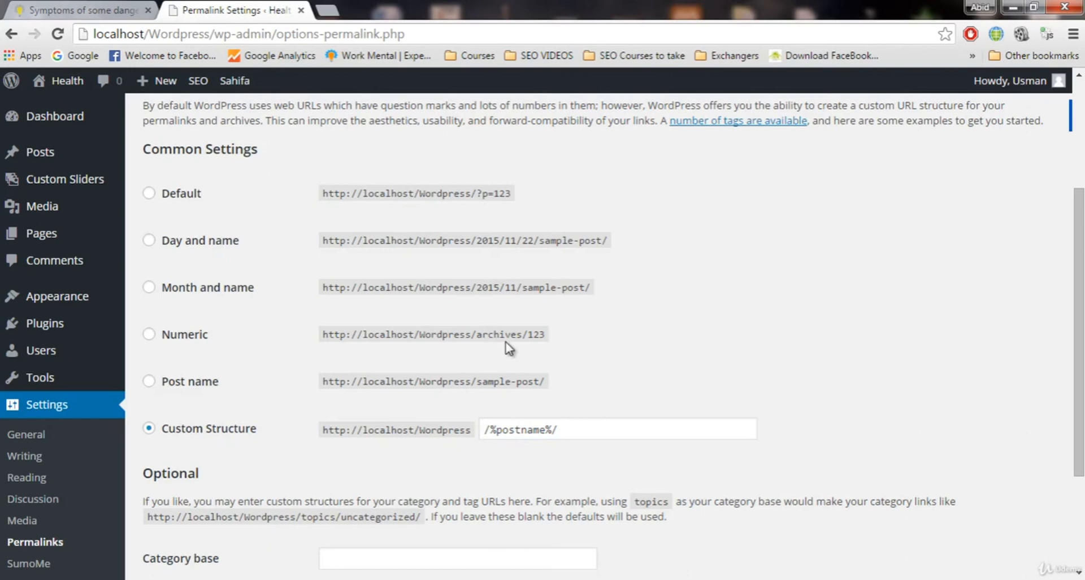
left_click(548, 429)
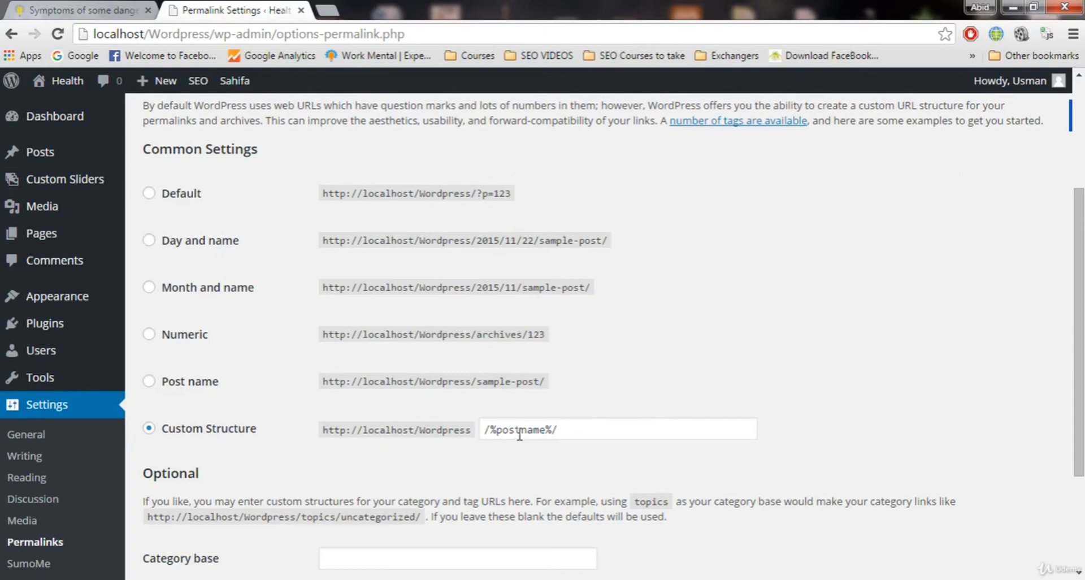
mouse_move(761, 376)
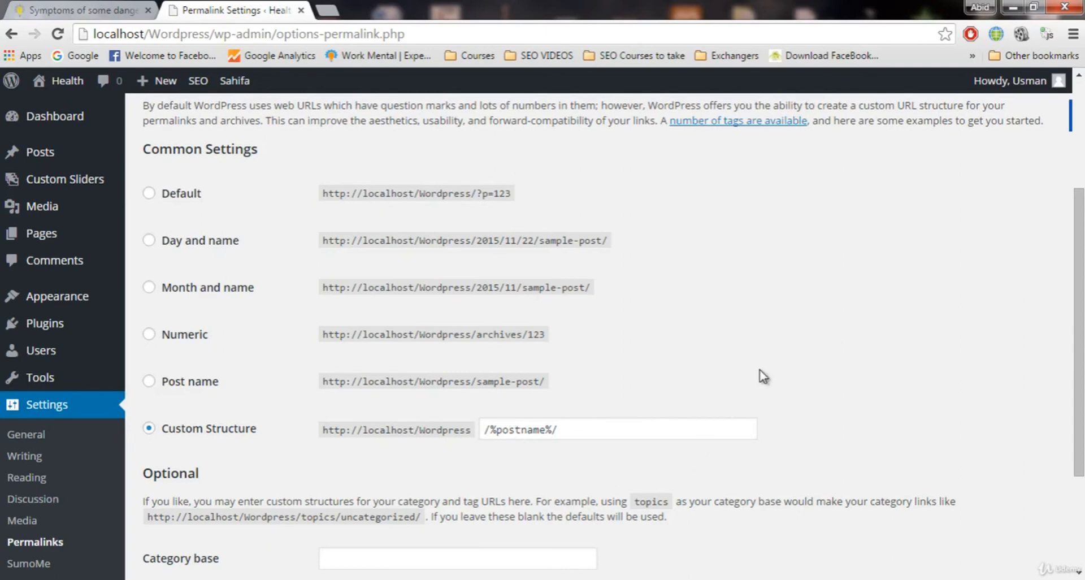
left_click(149, 381)
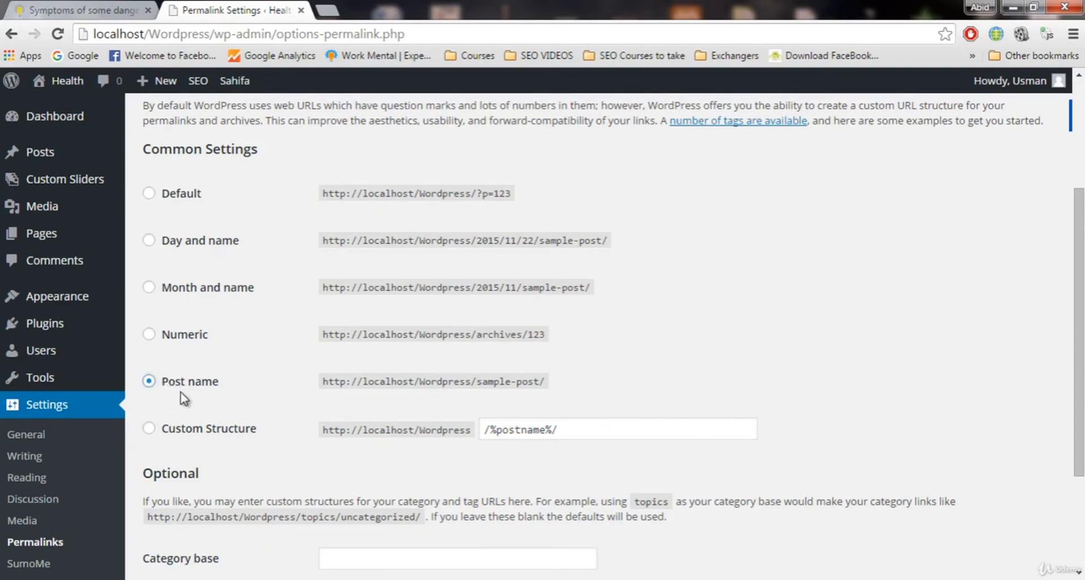
scroll("down", 3)
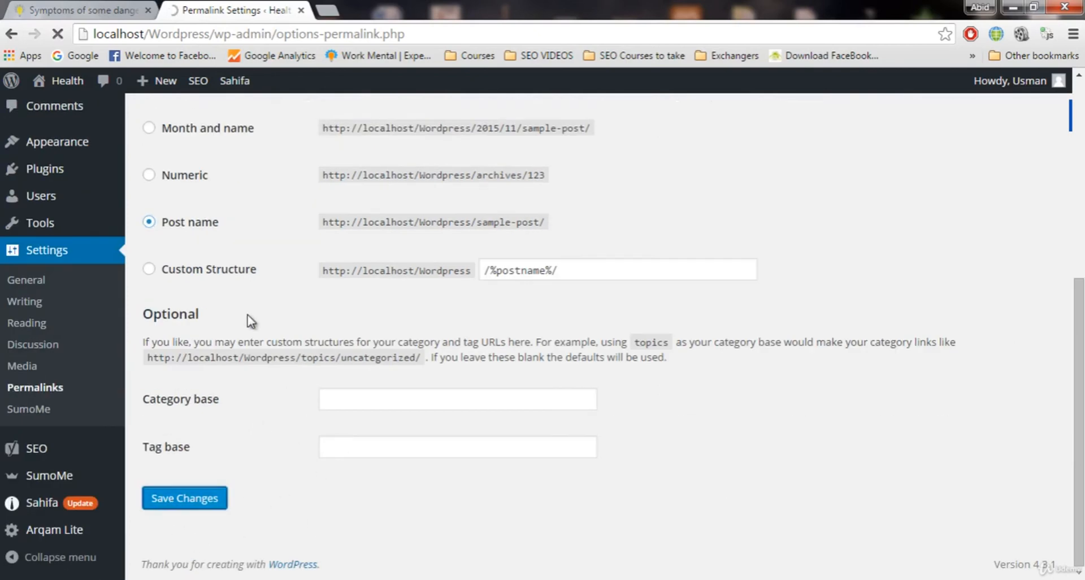
mouse_move(199, 146)
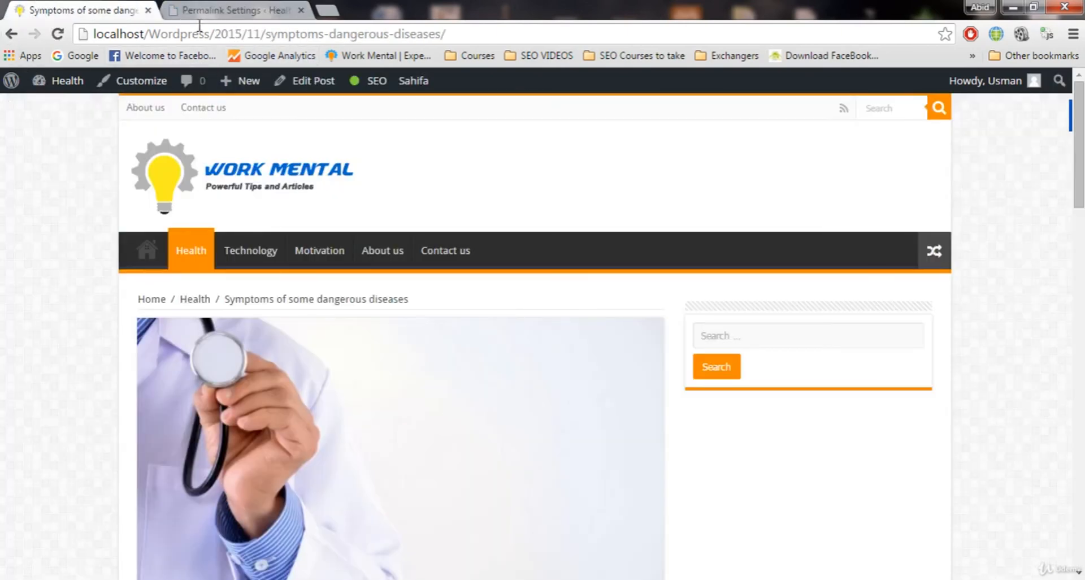
Highlight the post's title slug, go home, and reopen 'Symptoms of some dangerous diseases'.
double_click(180, 34)
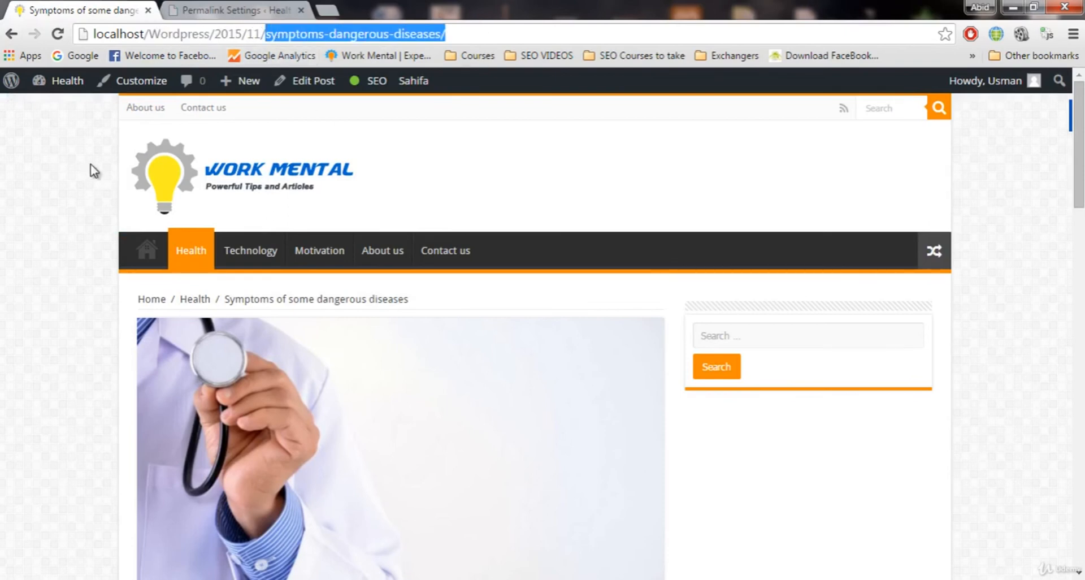
left_click(146, 250)
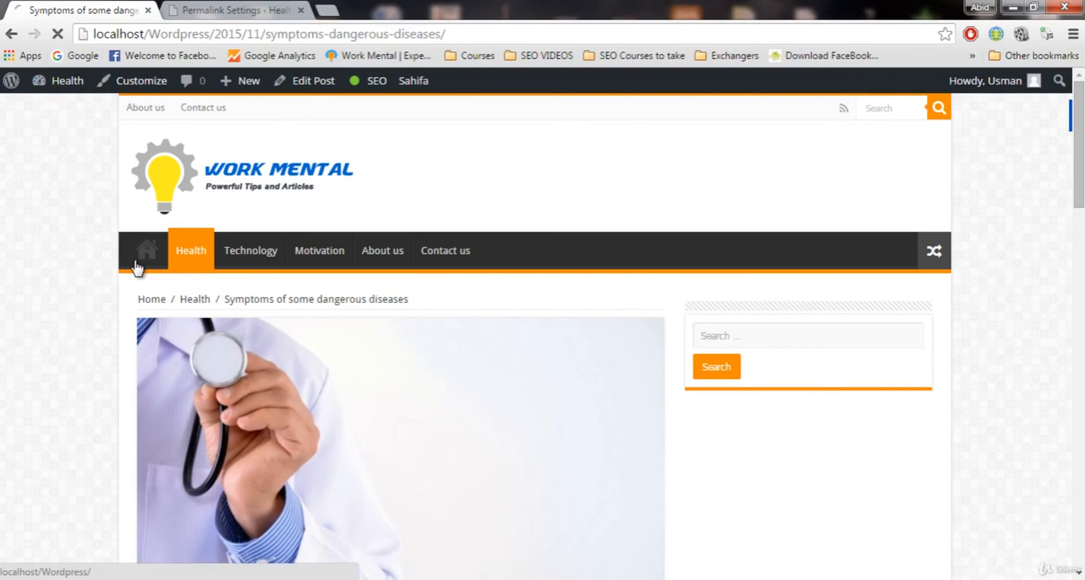
left_click(145, 251)
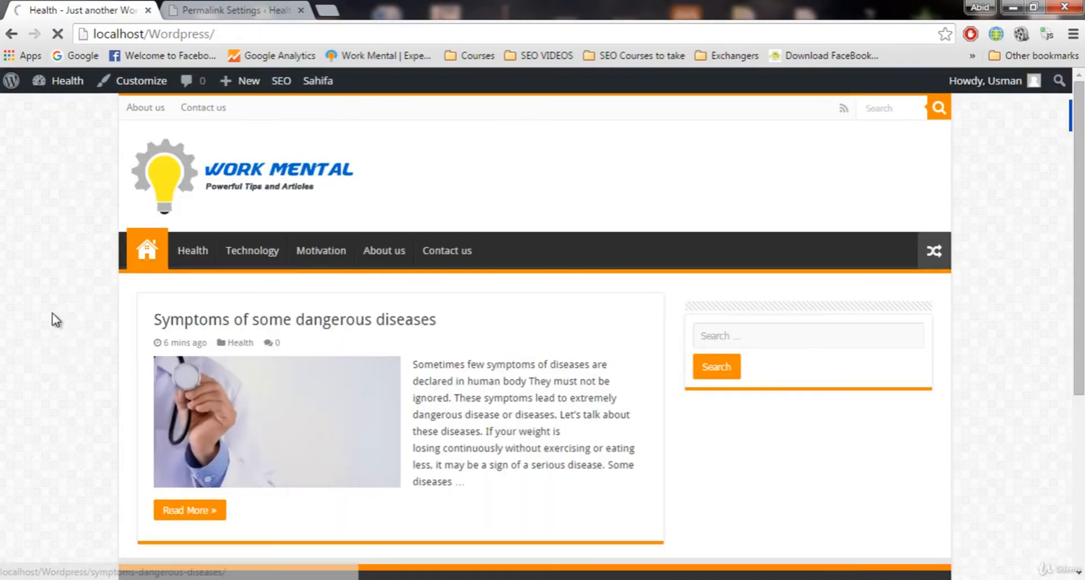
left_click(190, 510)
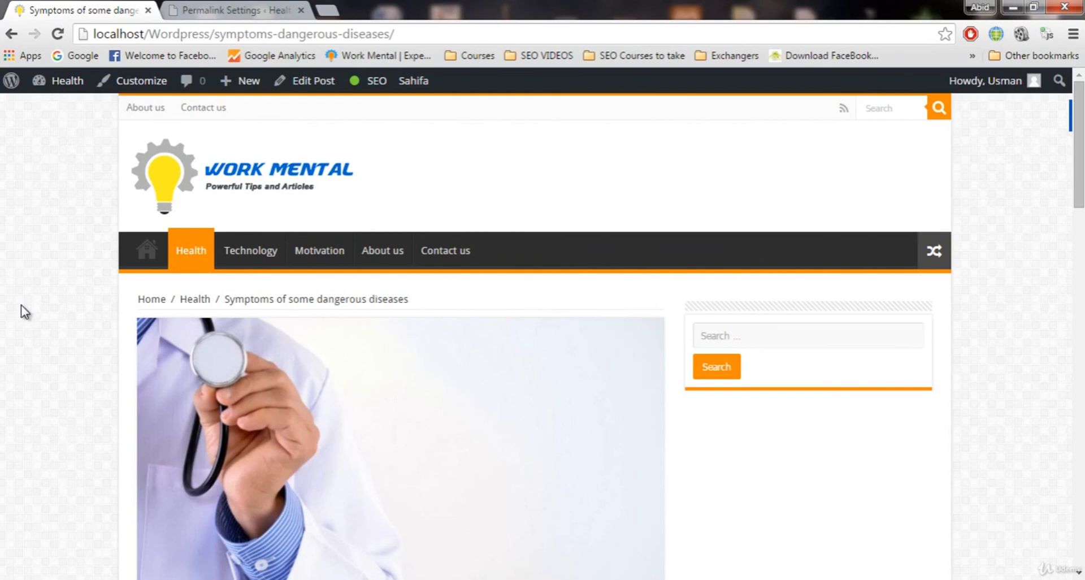
mouse_move(85, 280)
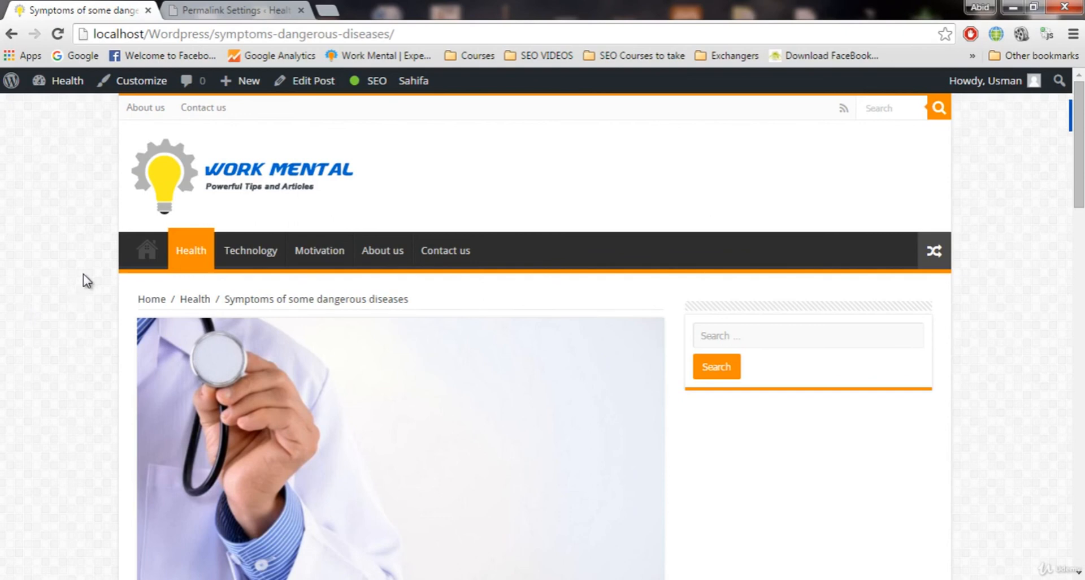
mouse_move(84, 254)
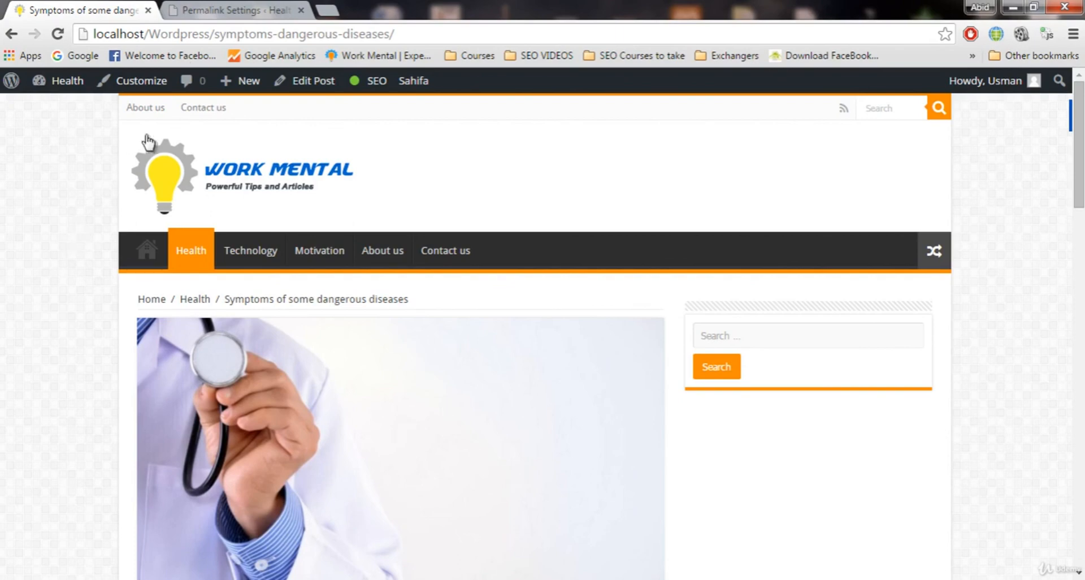
mouse_move(260, 8)
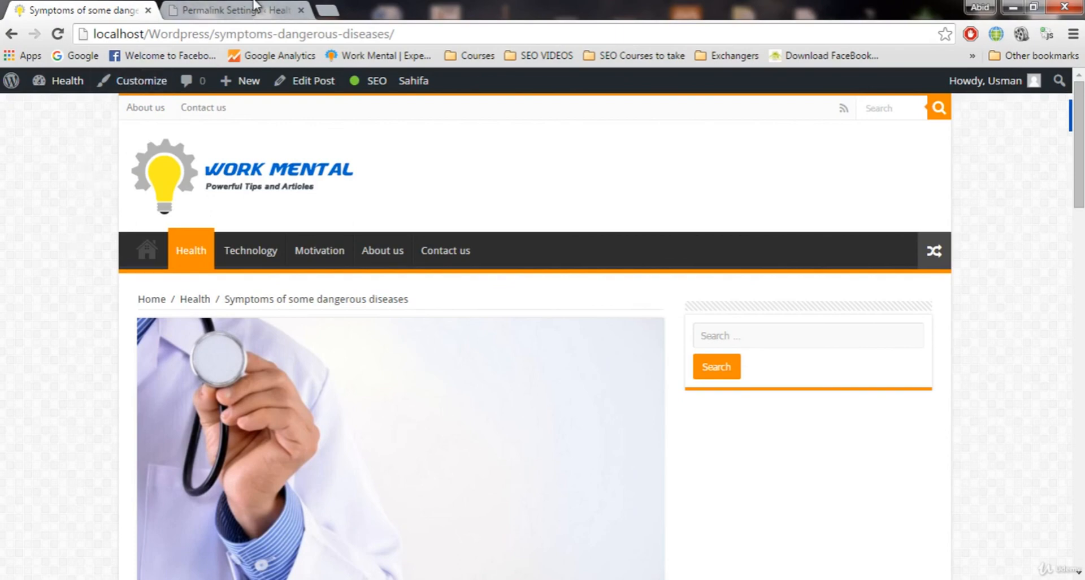
Back on Permalink Settings, dismiss the 'Permalink structure updated.' notice.
left_click(230, 10)
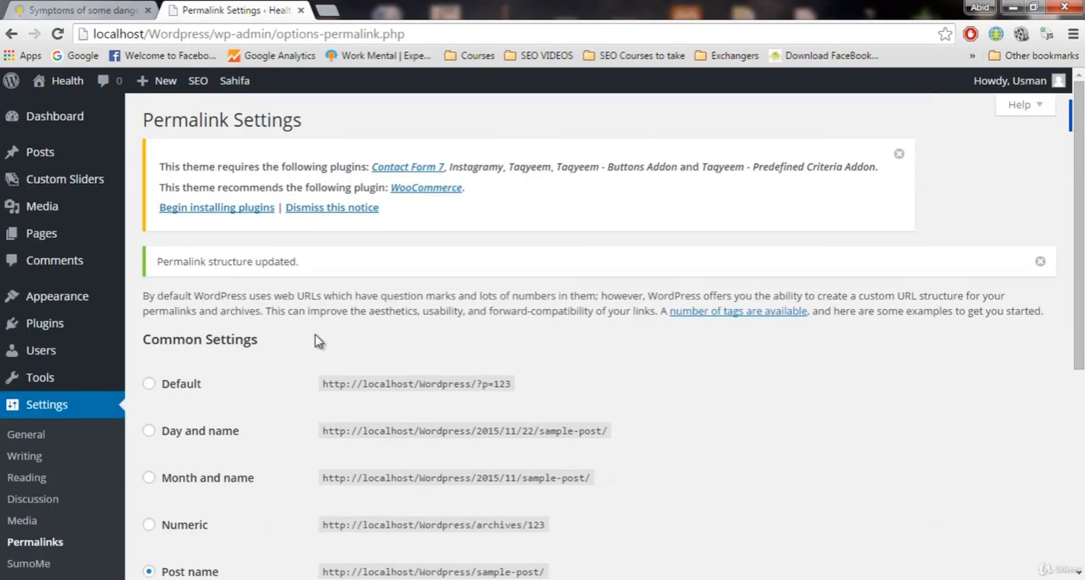
mouse_move(1039, 260)
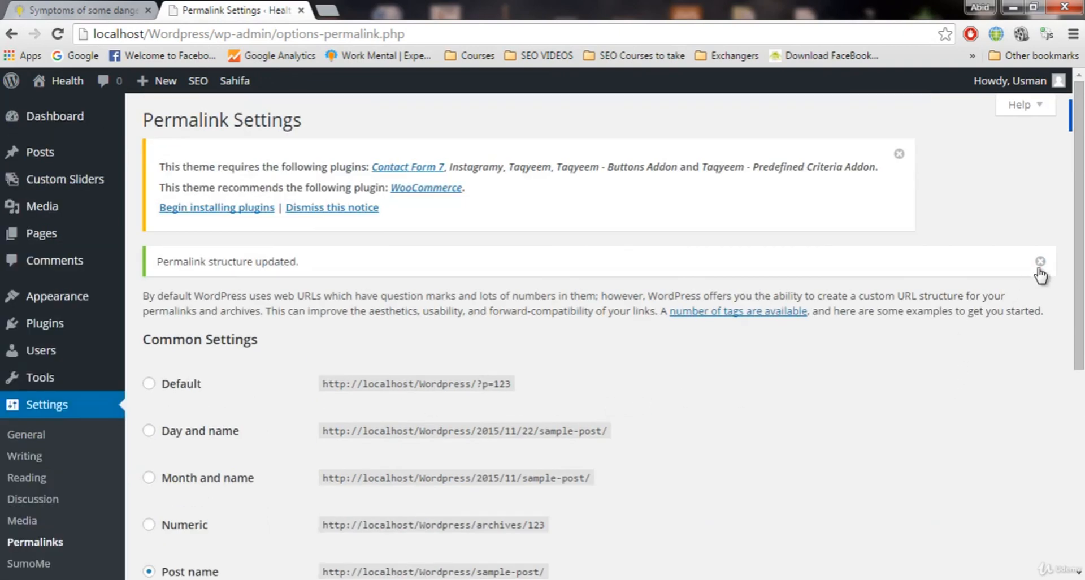
left_click(1040, 261)
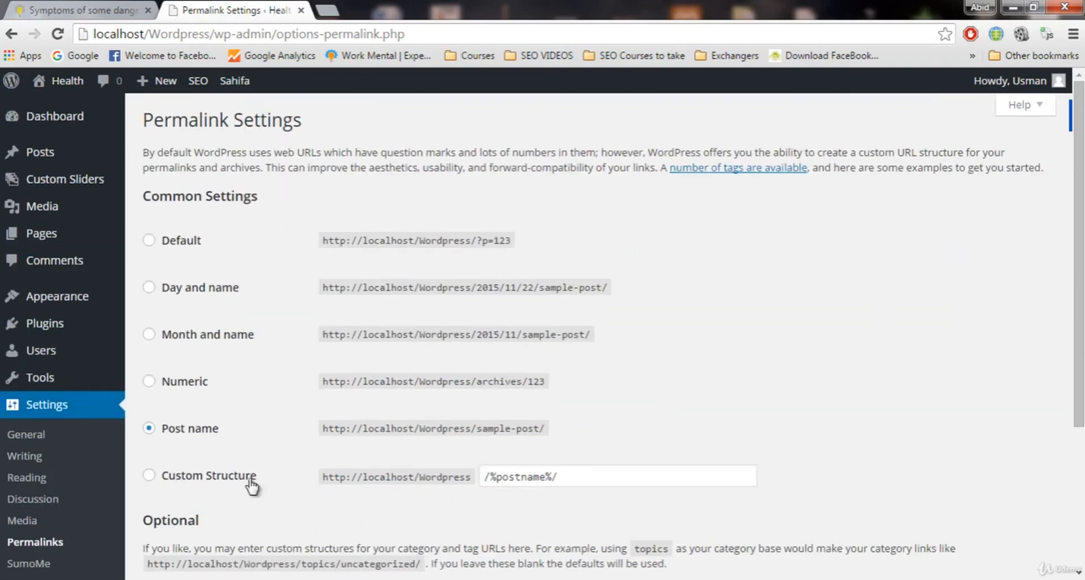
mouse_move(713, 410)
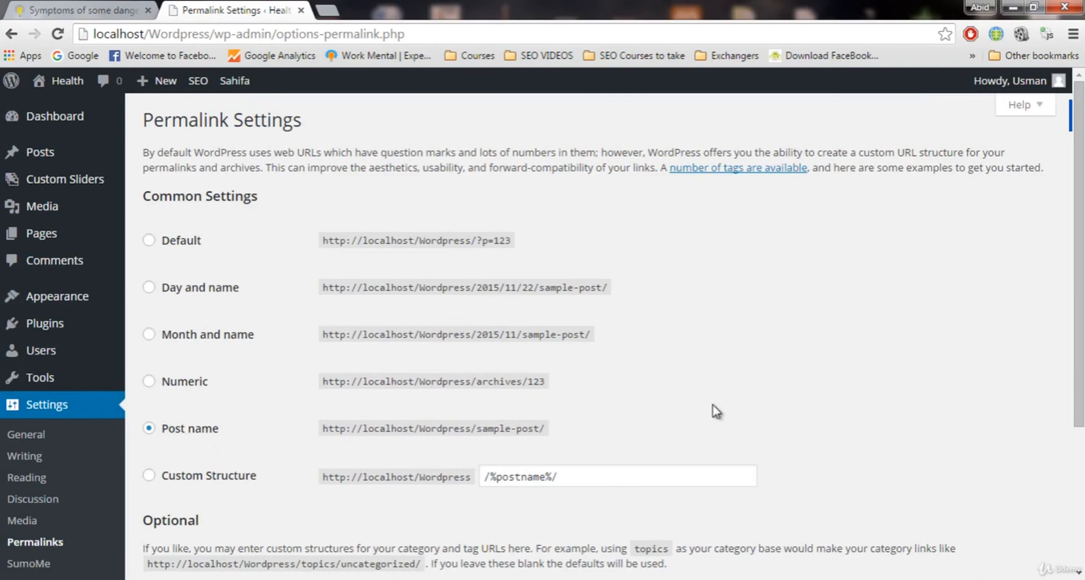
mouse_move(720, 426)
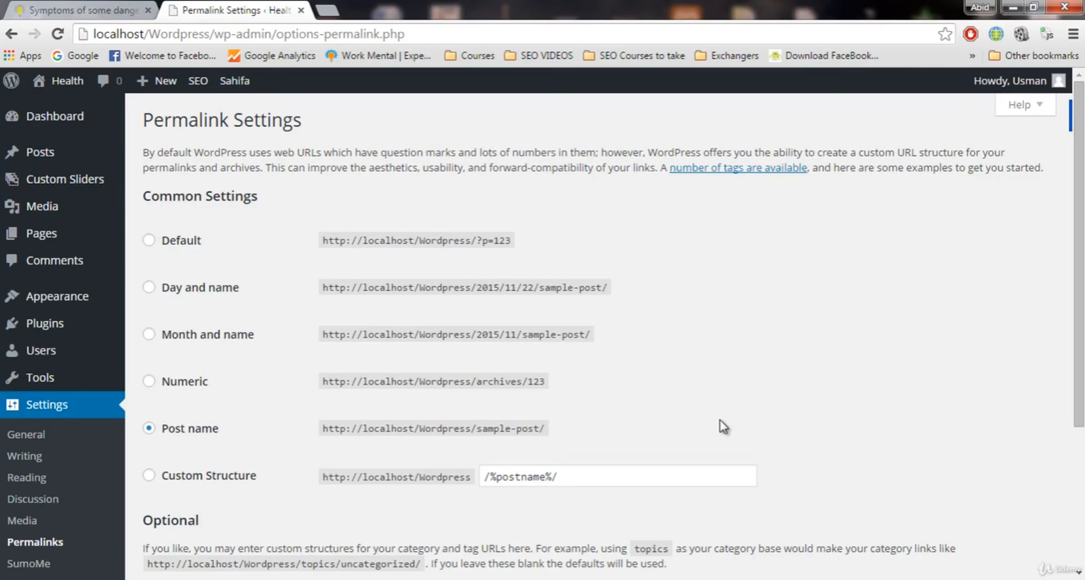